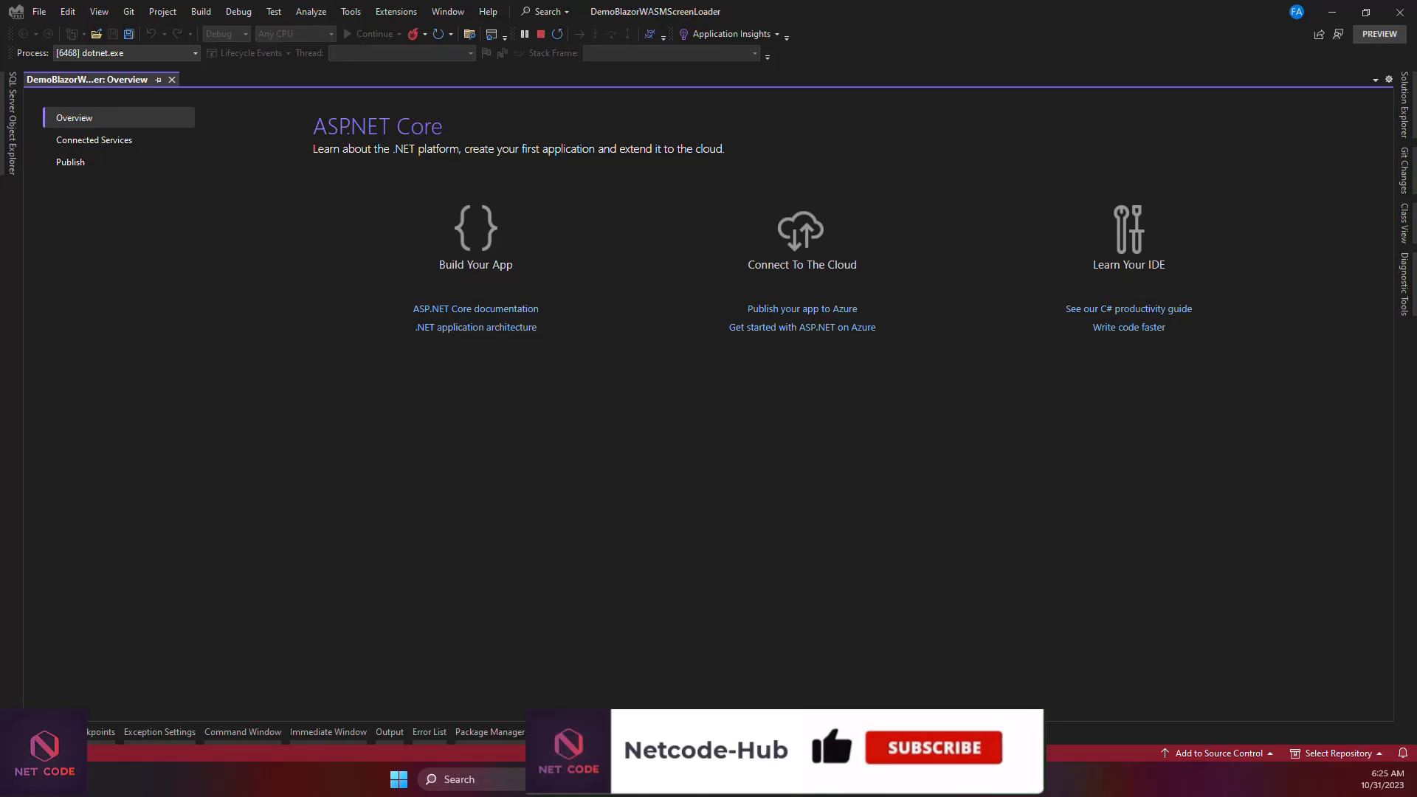
# Restart the running DemoBlazorWASMScreenLoader app from the debug toolbar so it relaunches in the browser.
pyautogui.click(933, 747)
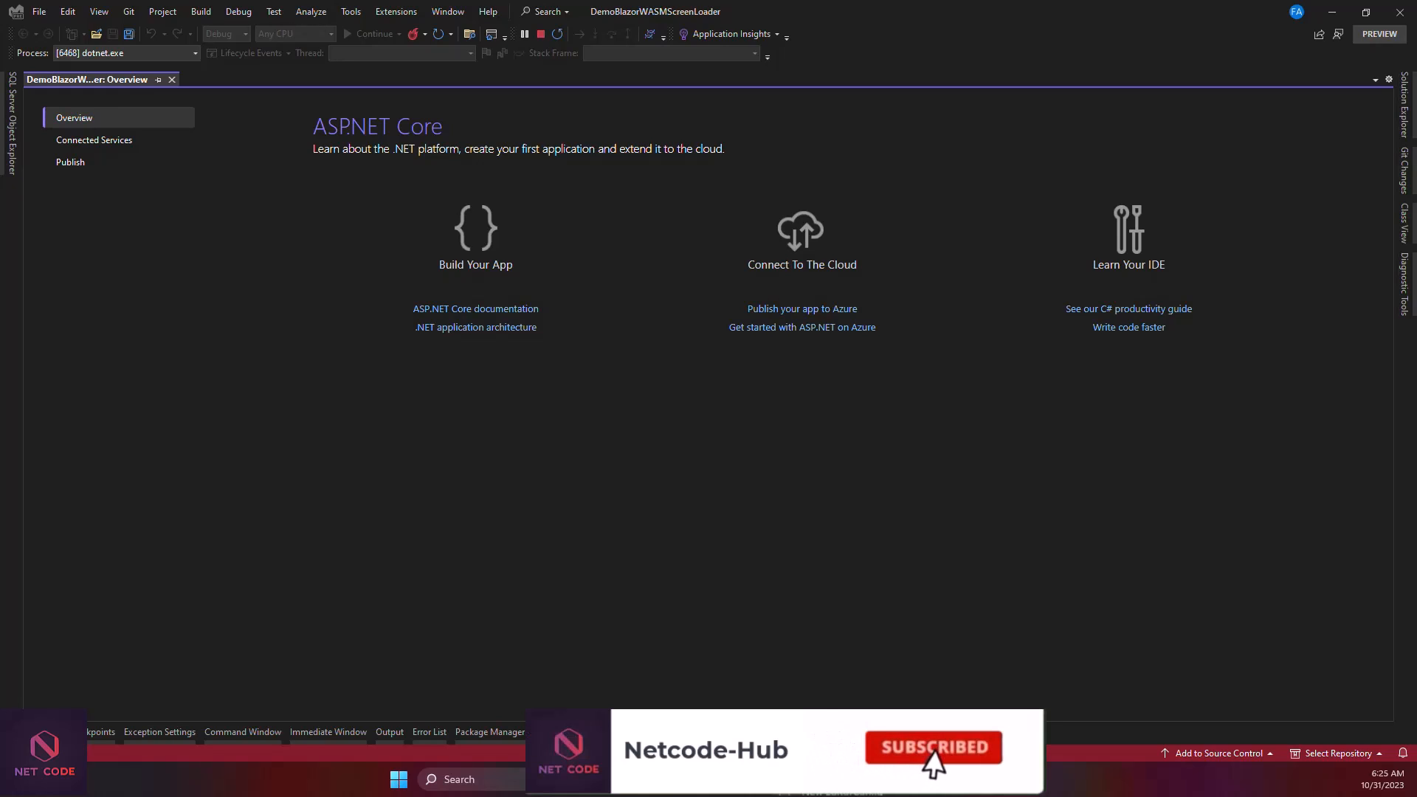
pyautogui.moveTo(386, 186)
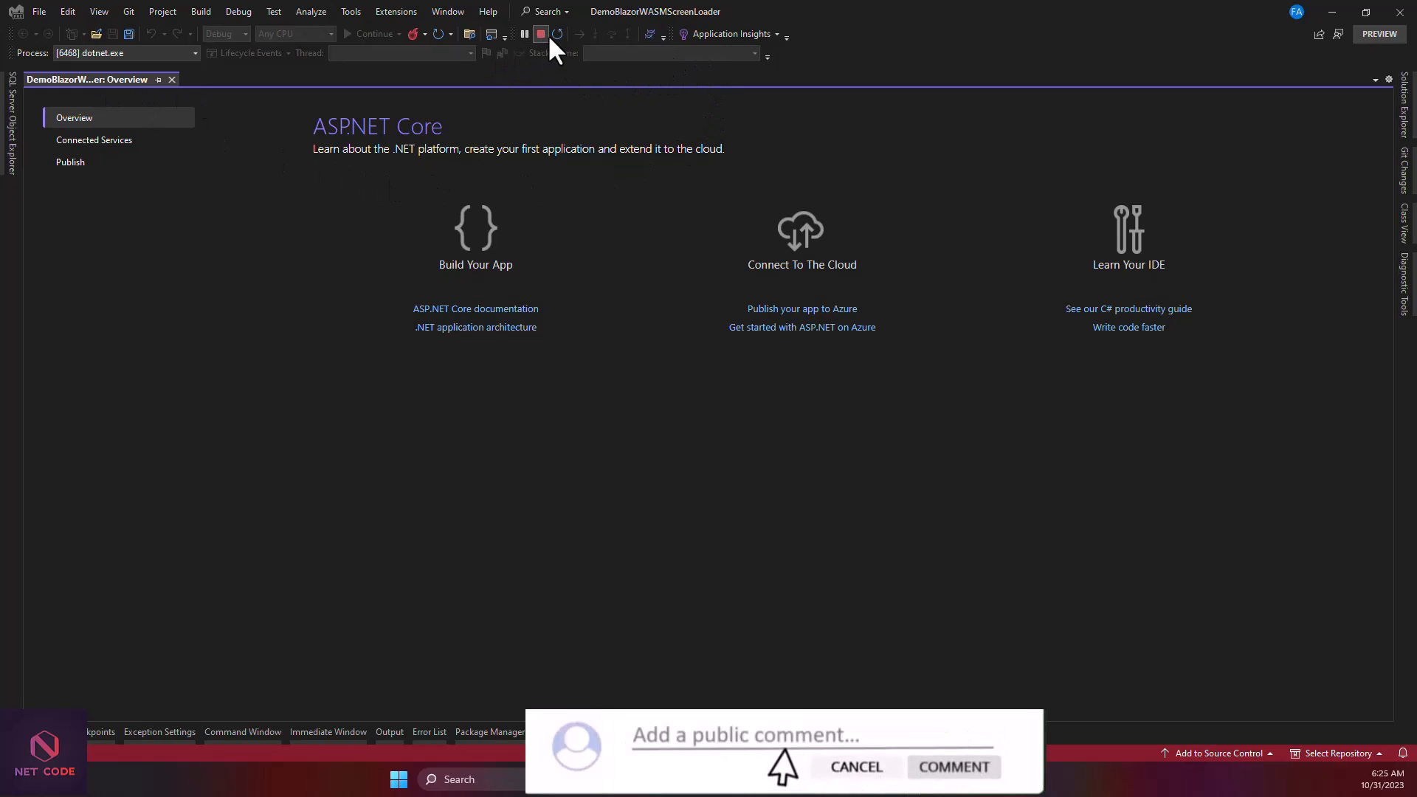
pyautogui.write('I would like to hear fro')
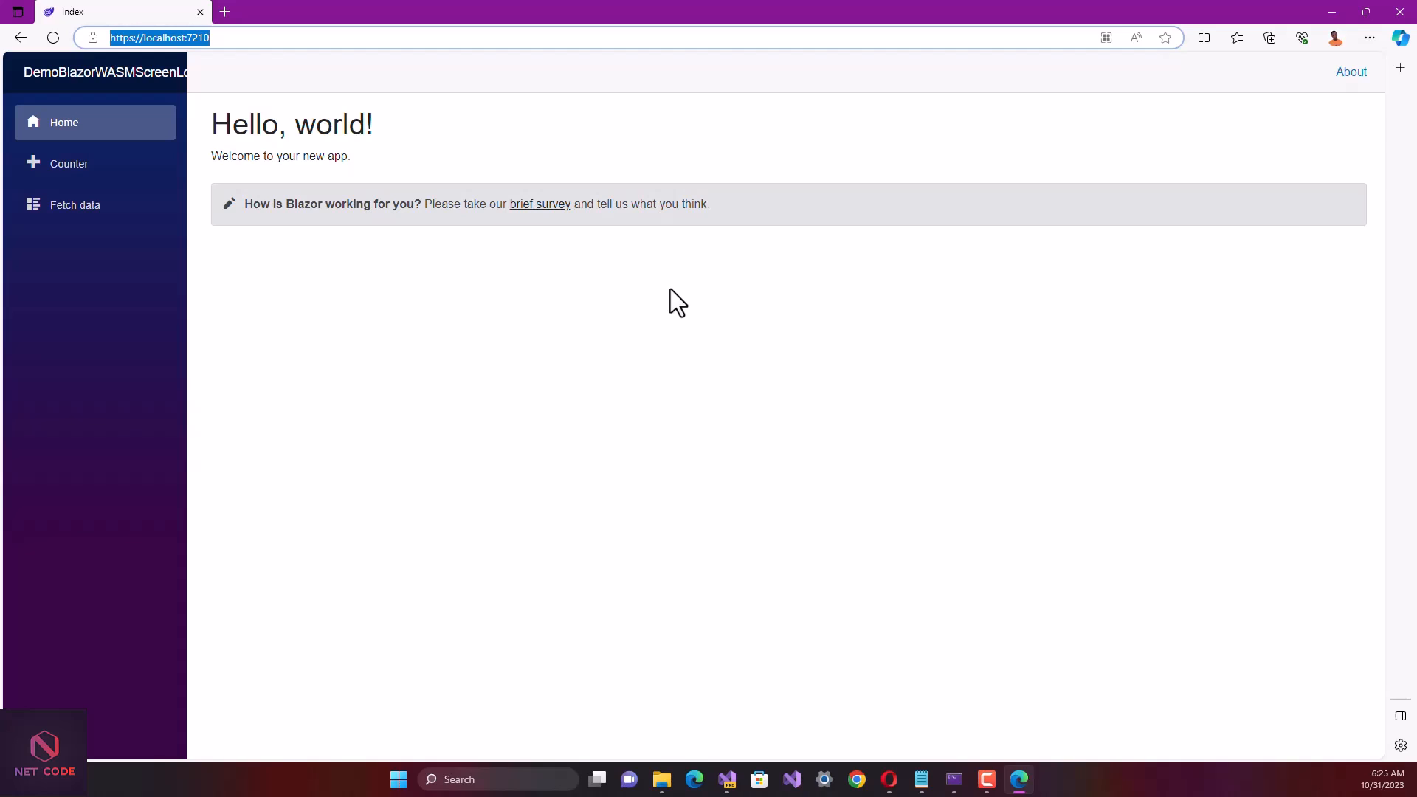
pyautogui.moveTo(727, 779)
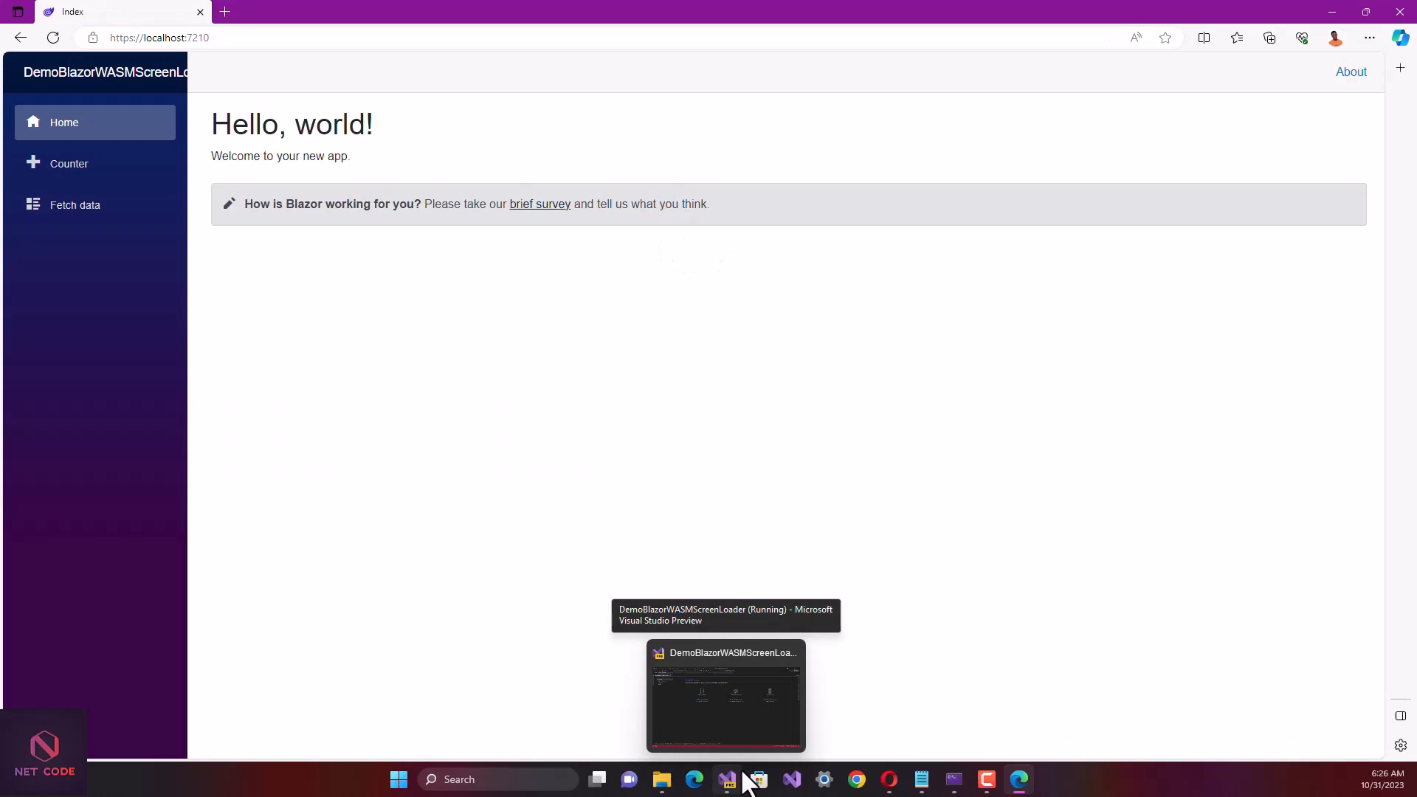
# From Solution Explorer, expand wwwroot and bring index.html up for editing.
pyautogui.click(726, 696)
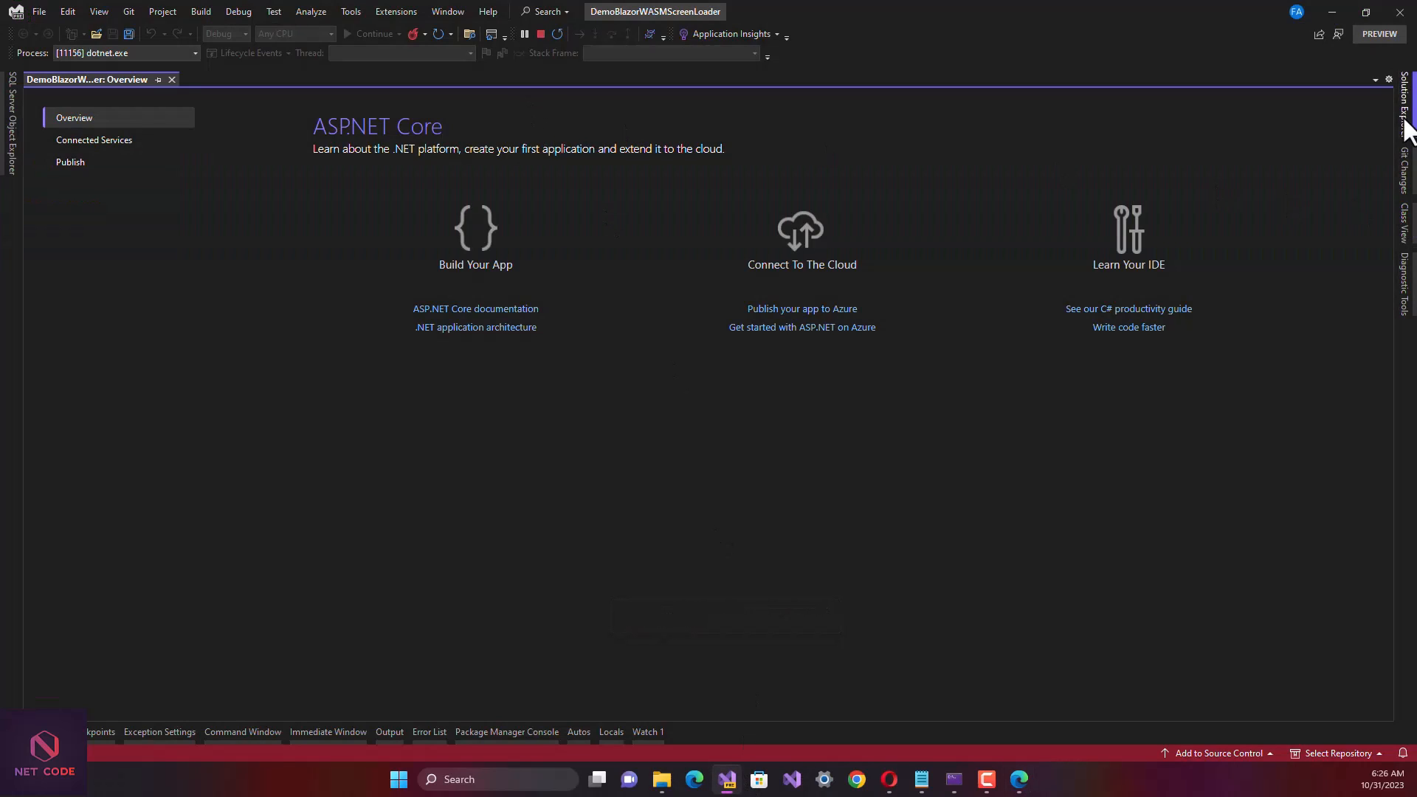
pyautogui.click(1407, 98)
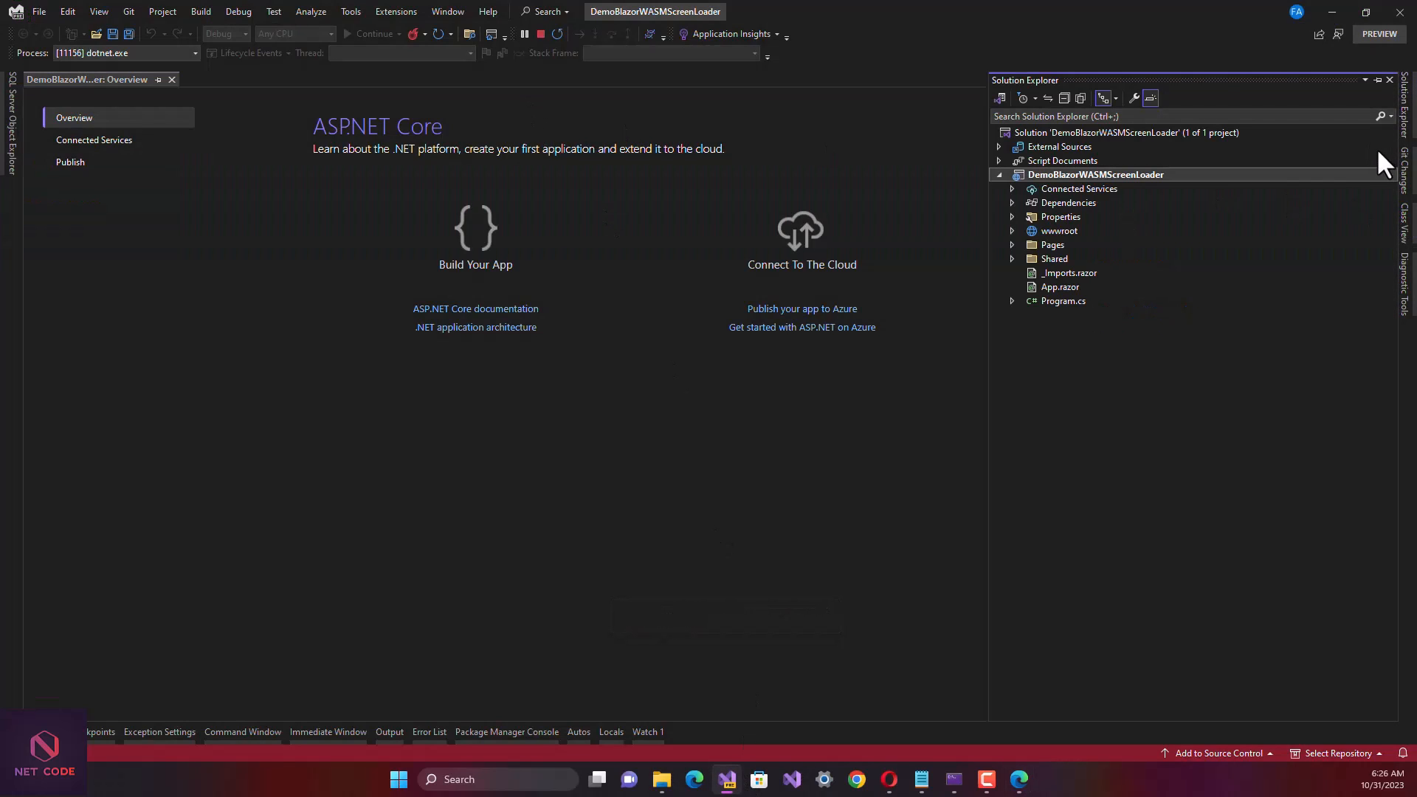
pyautogui.moveTo(1012, 243)
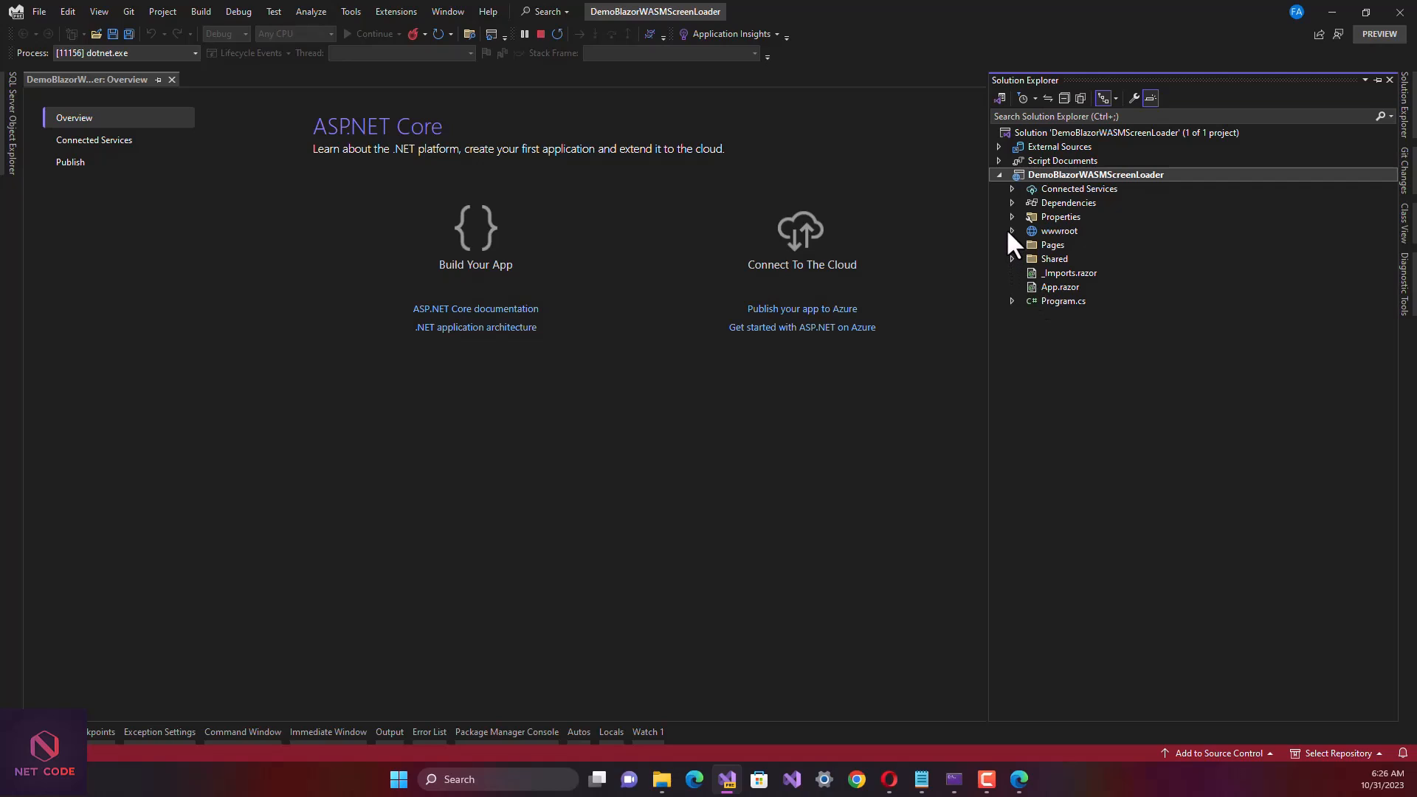
pyautogui.click(1011, 230)
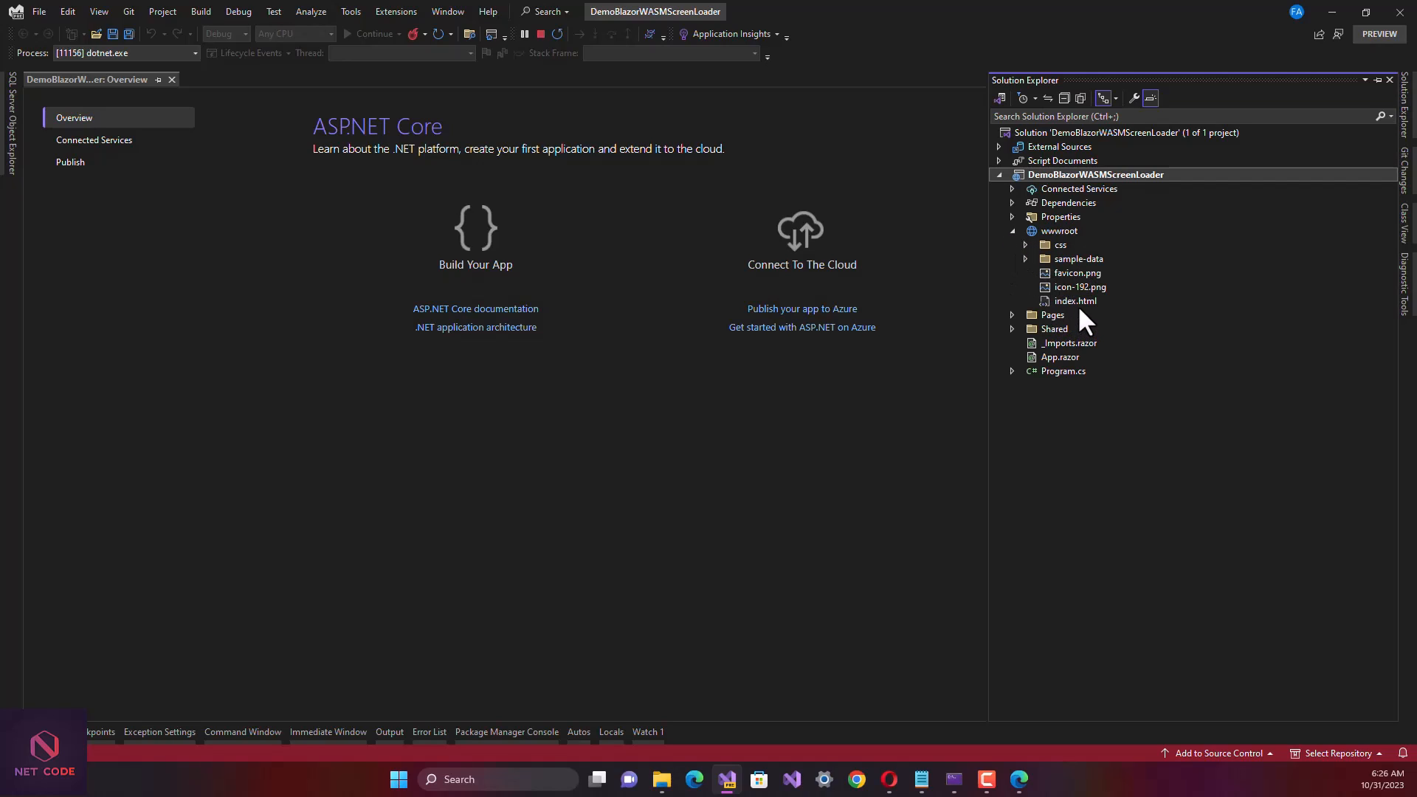
pyautogui.doubleClick(1076, 301)
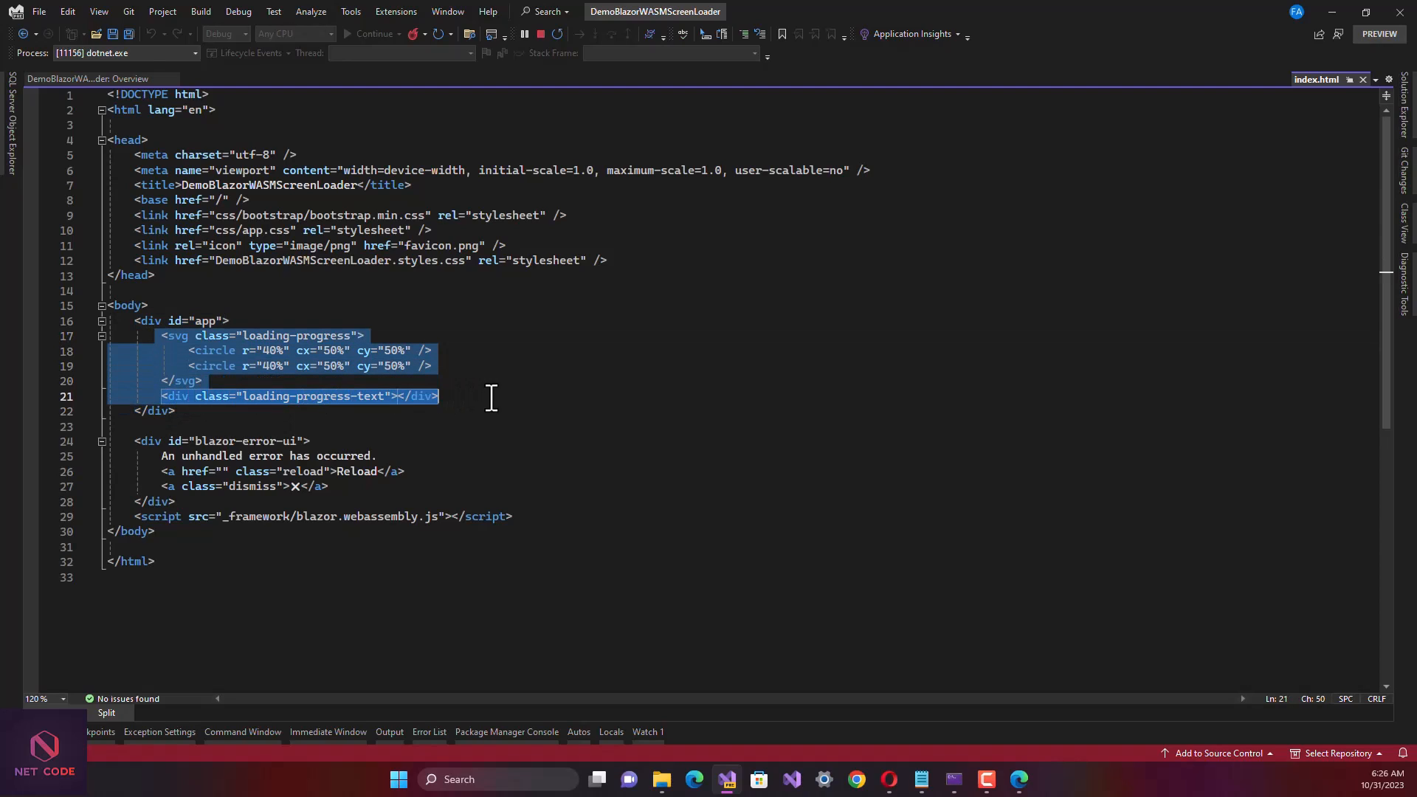
# Delete the default loading-progress svg and text div, leaving the app div empty.
pyautogui.press('Delete')
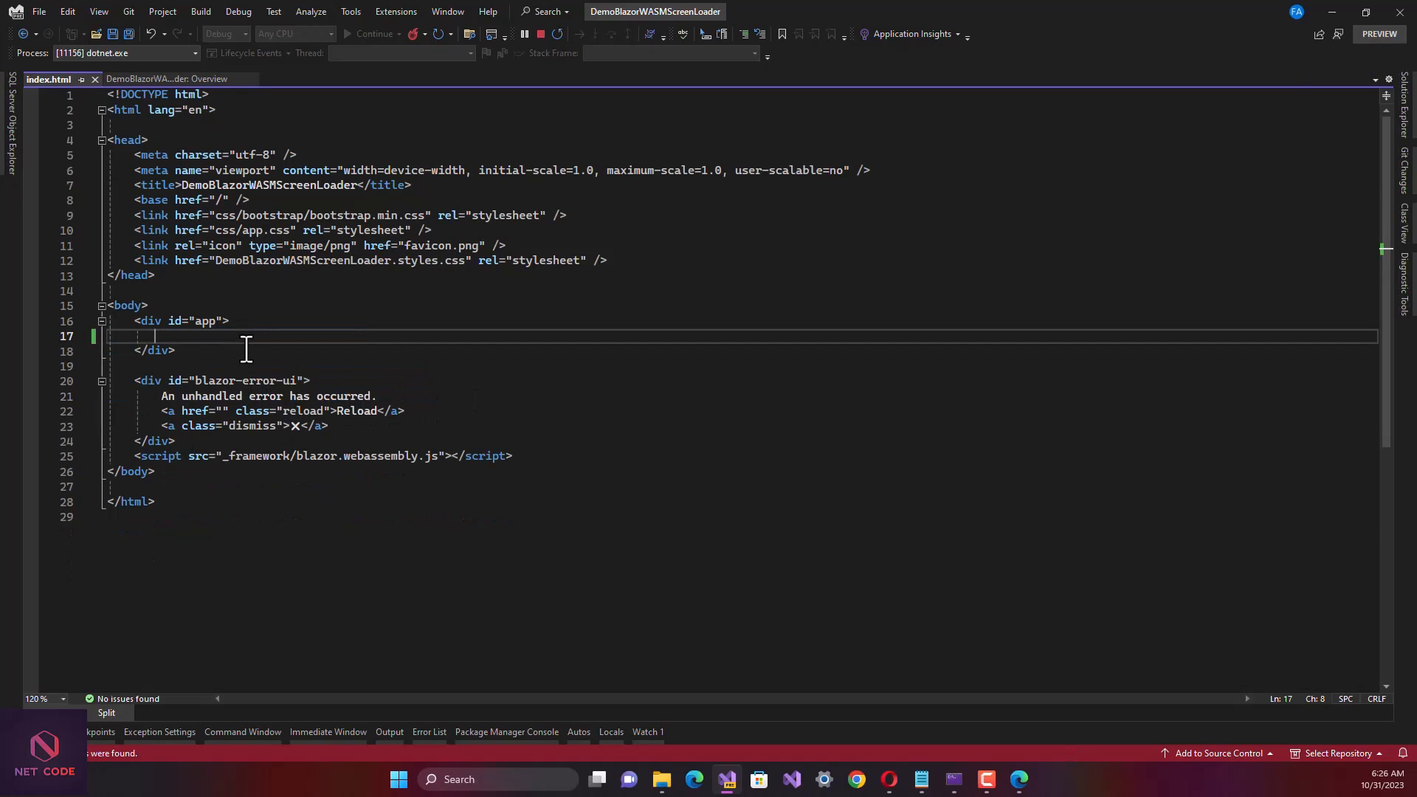
pyautogui.moveTo(974, 748)
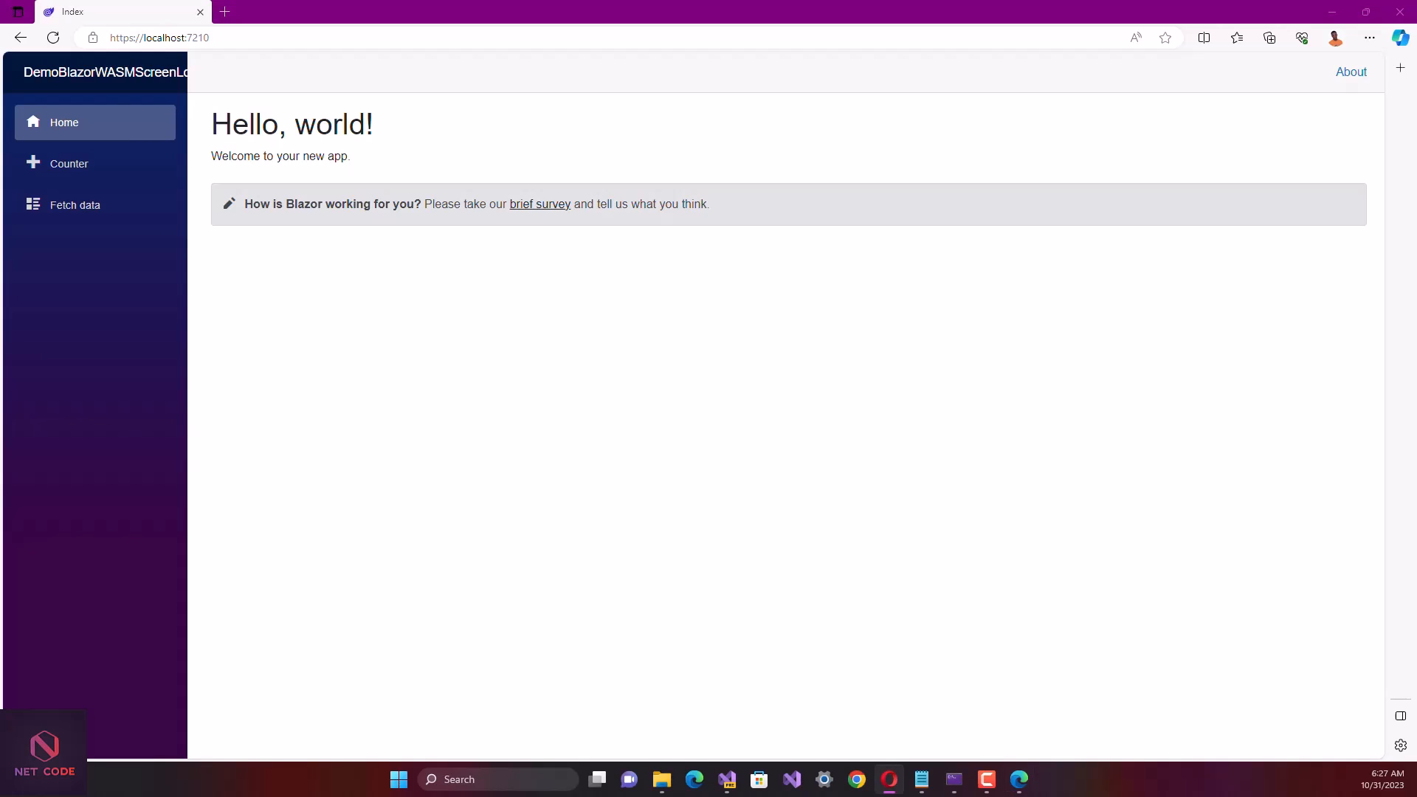
# Space the spinner block with five rect divs inside the app div using blank lines.
pyautogui.click(726, 779)
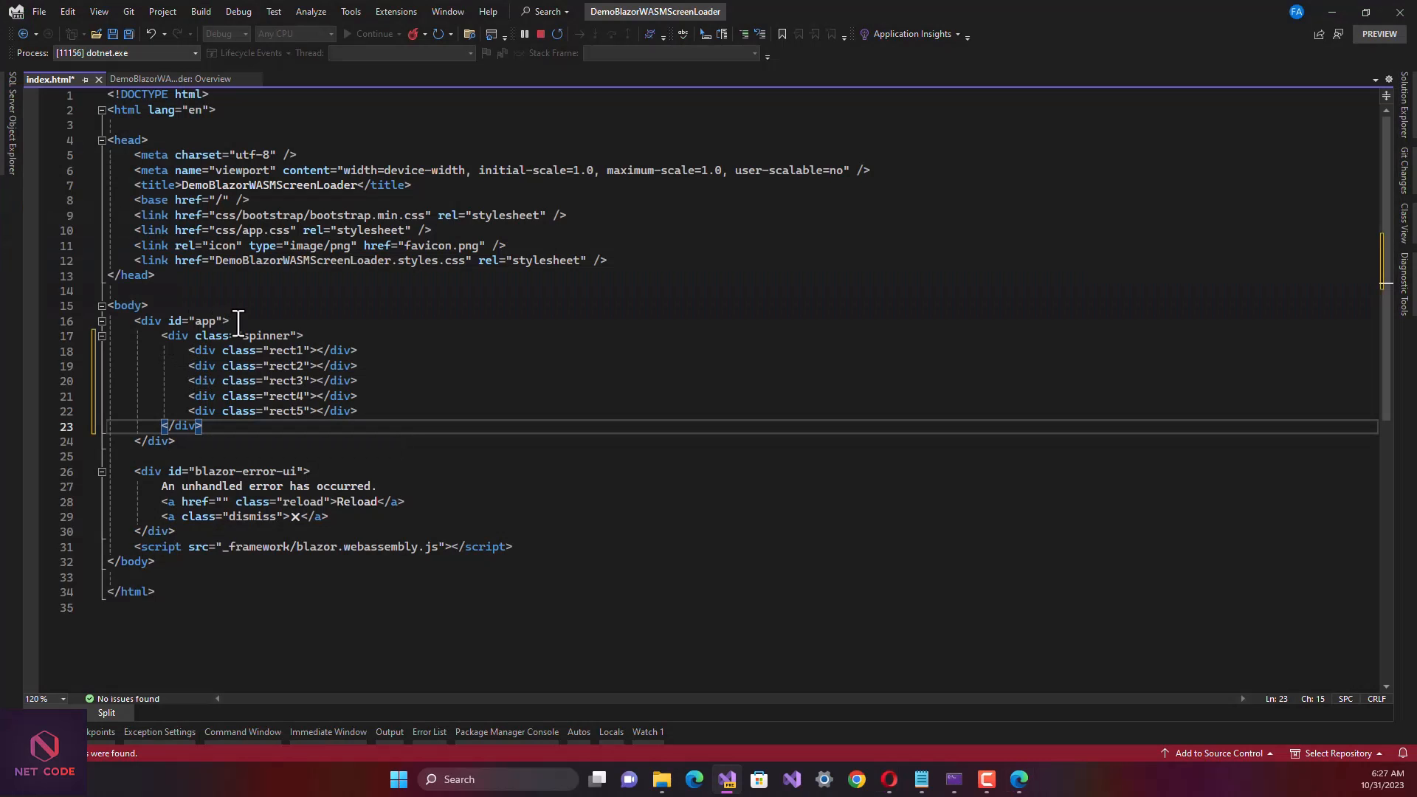
pyautogui.press('Enter')
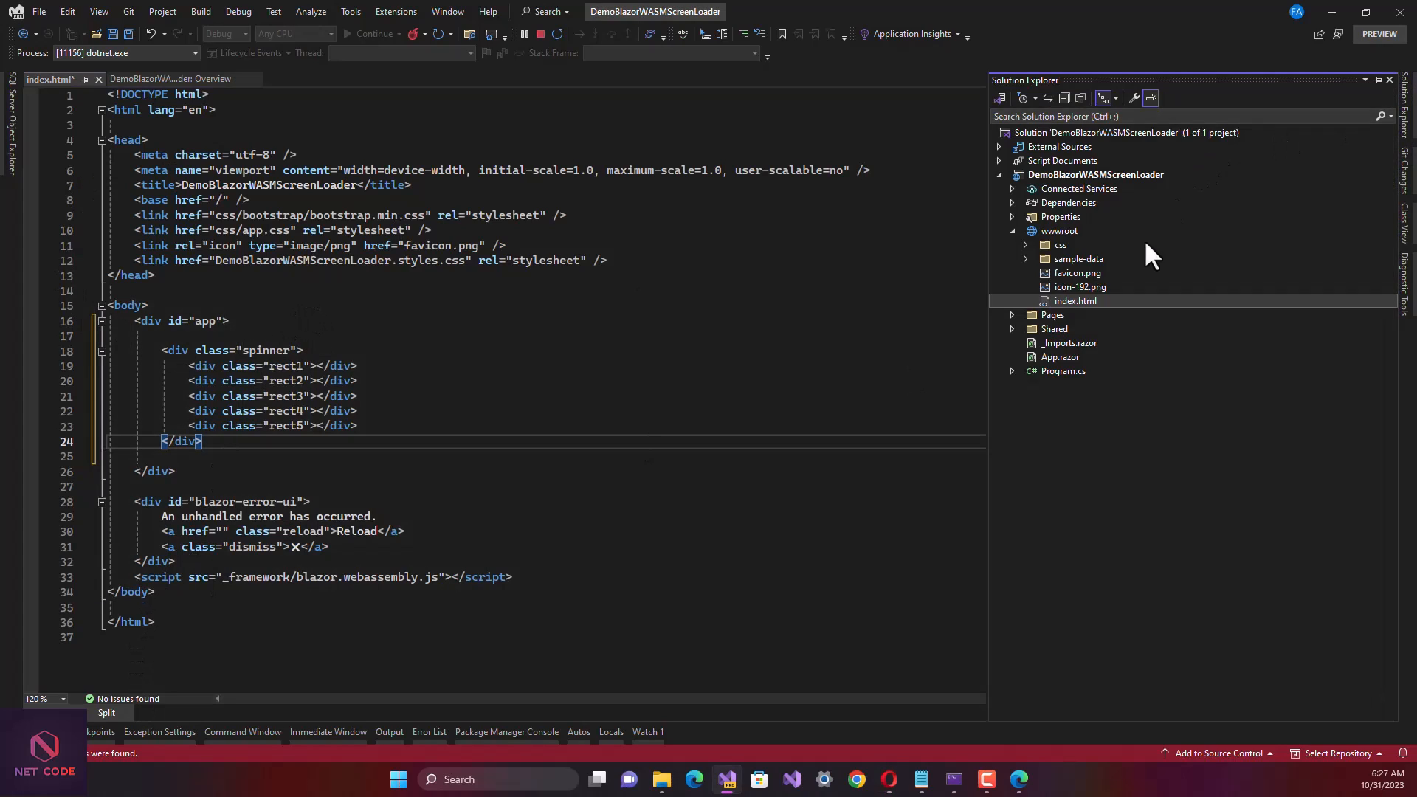
pyautogui.moveTo(1030, 257)
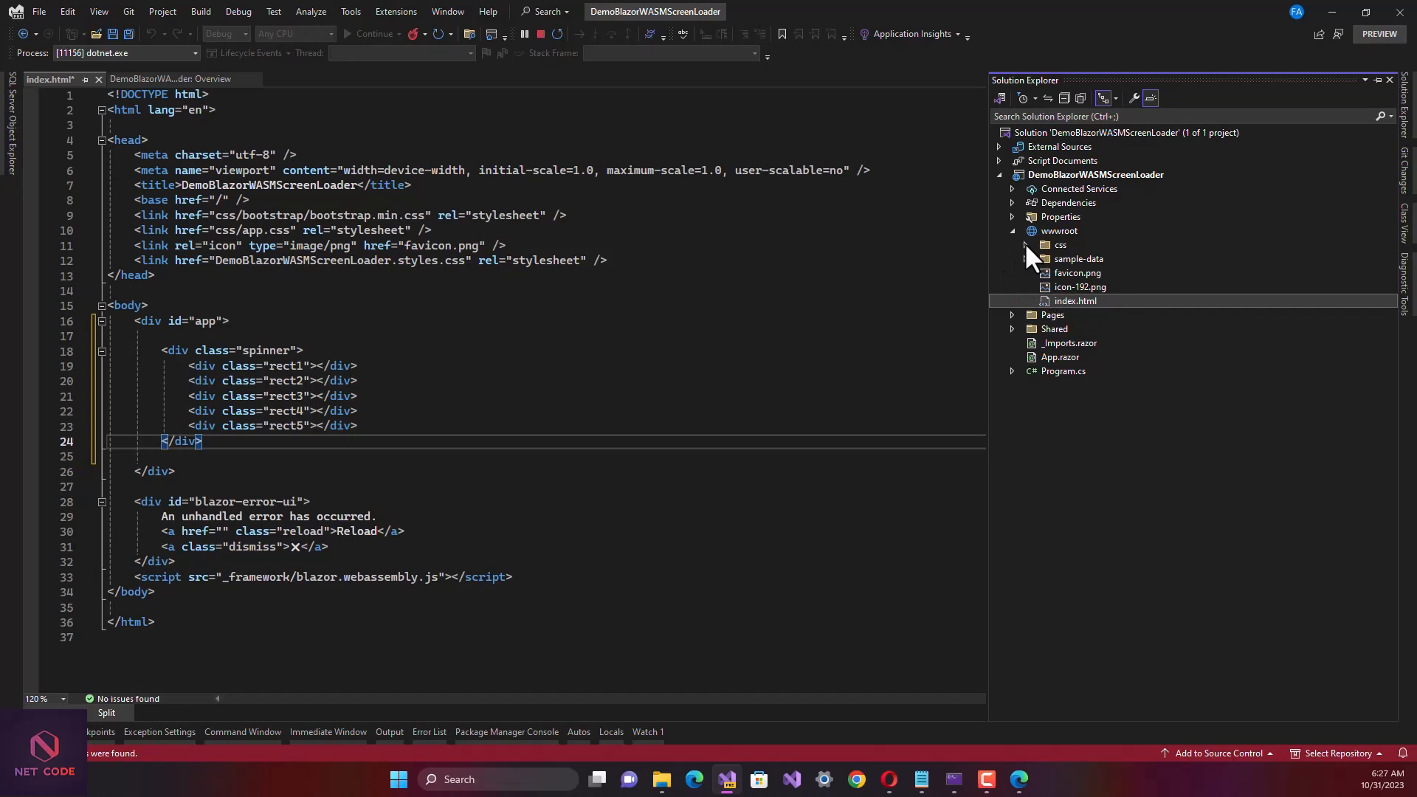
pyautogui.moveTo(1036, 267)
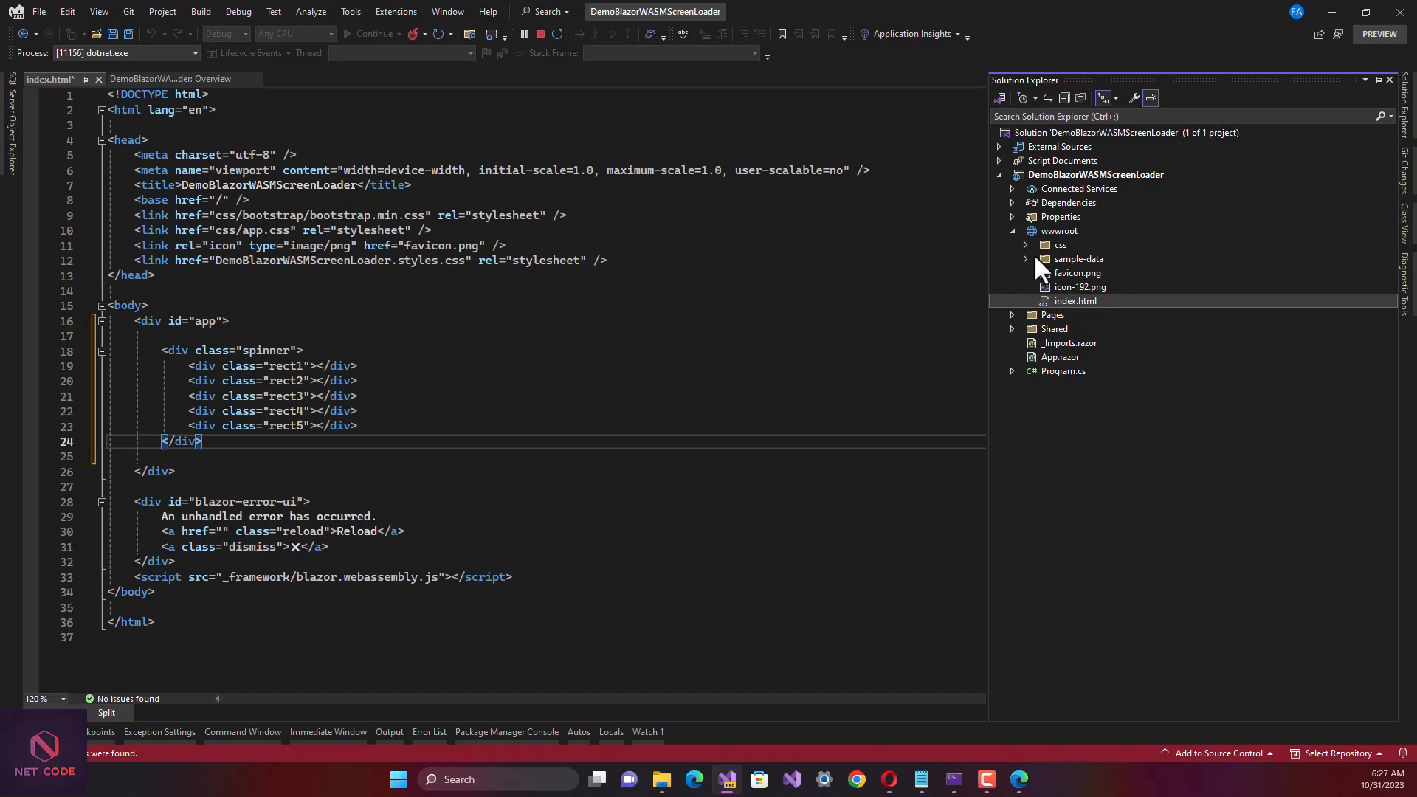
# In app.css, add spinner, rect delay and sk-stretchdelay keyframe styles below the /*Custom Spinners*/ comment.
pyautogui.click(1024, 245)
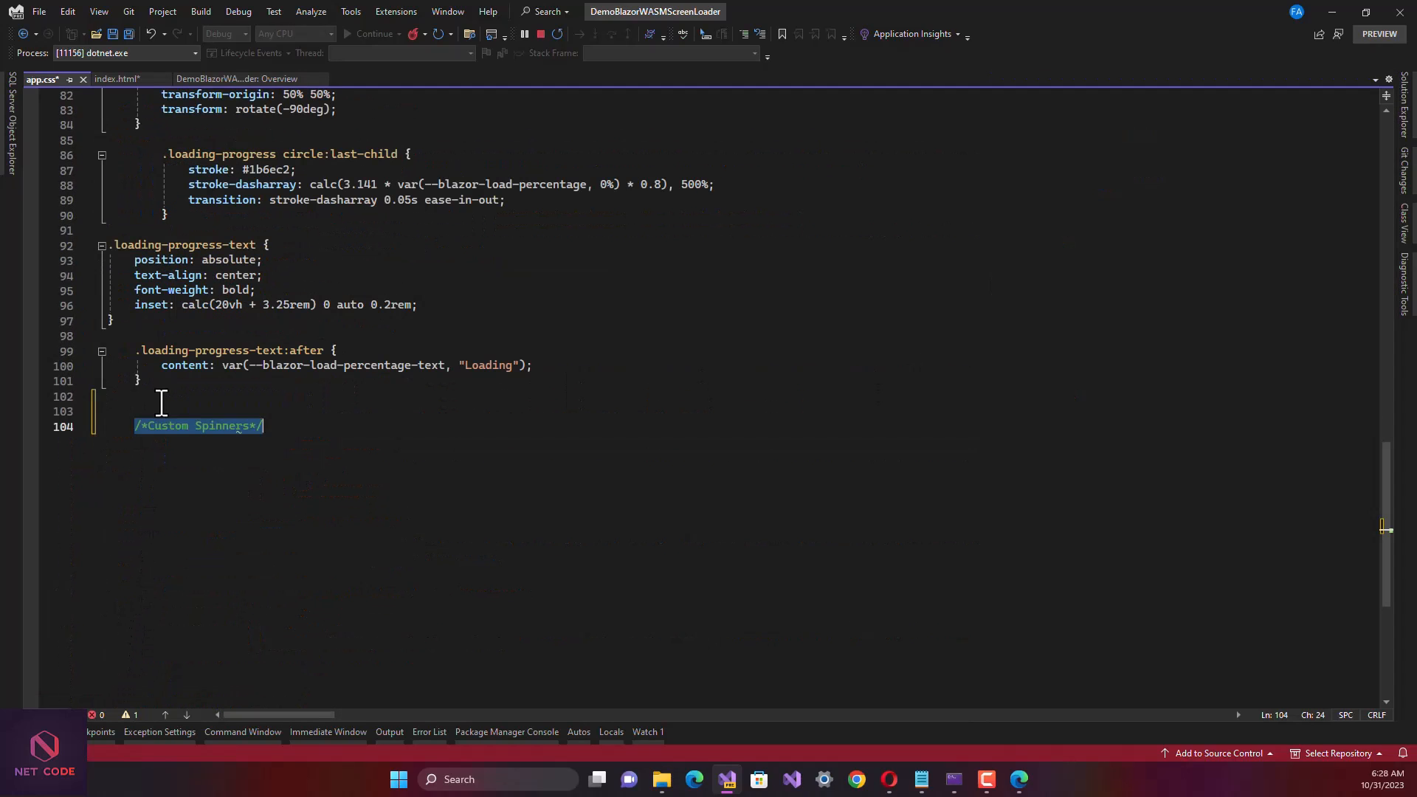
pyautogui.click(264, 425)
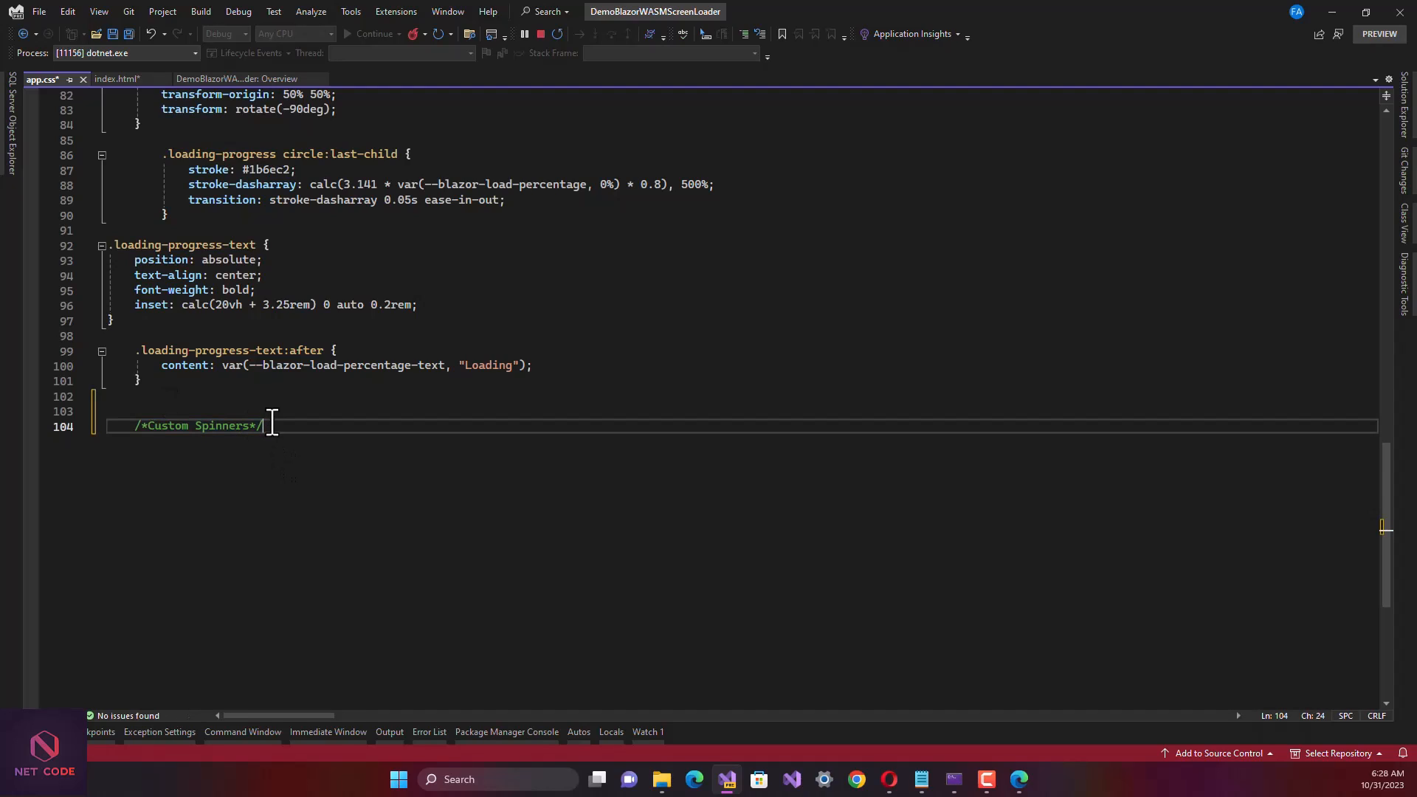
pyautogui.press('enter')
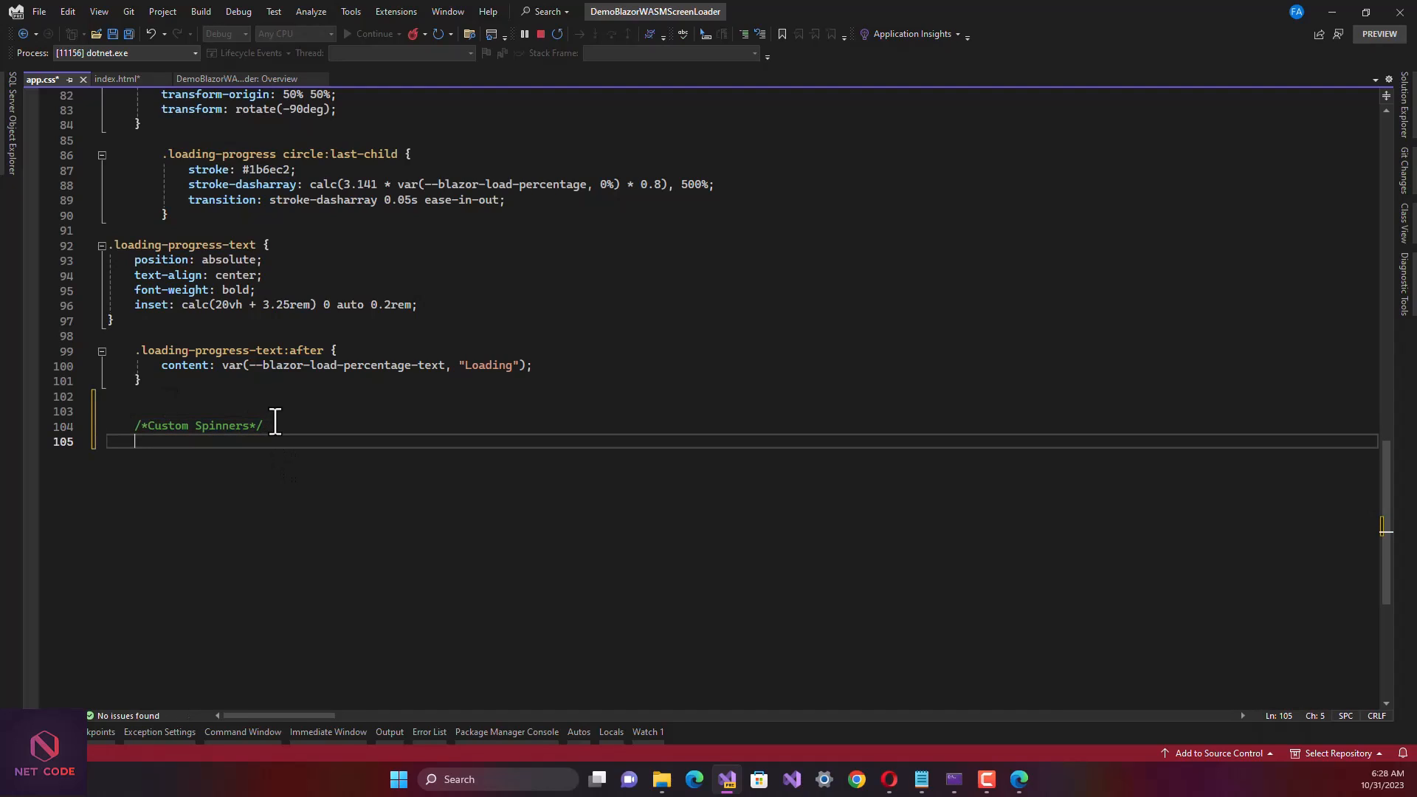
pyautogui.scroll(-3)
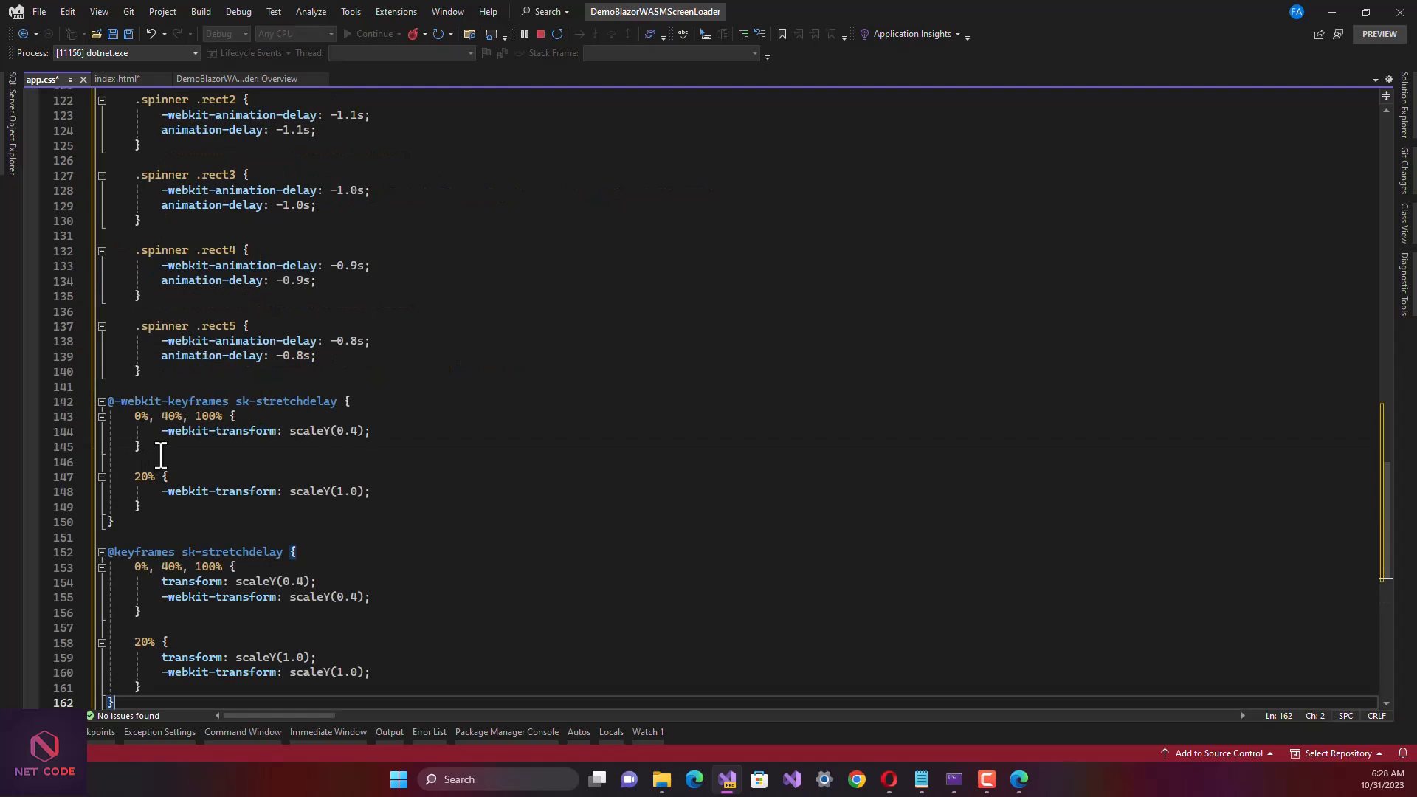
pyautogui.scroll(3)
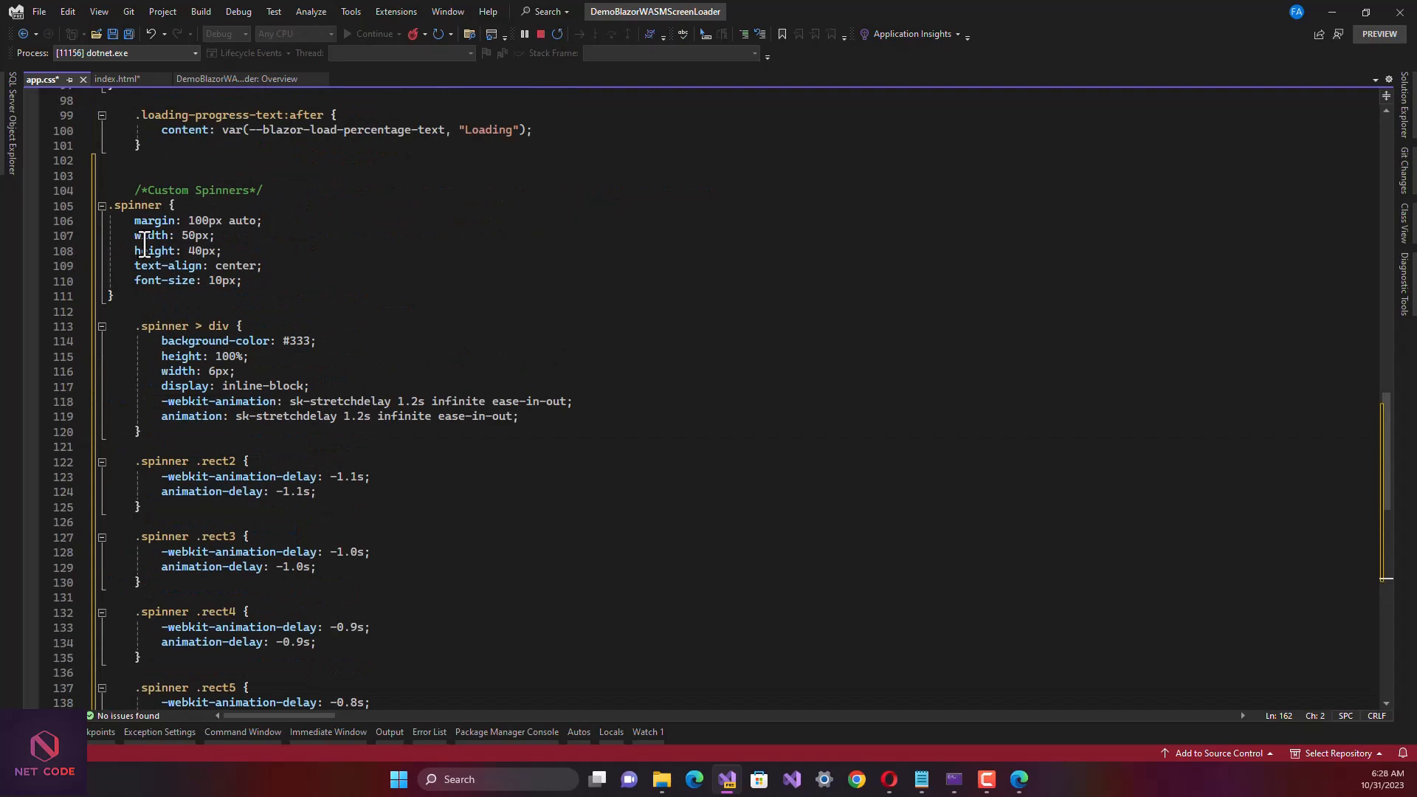
pyautogui.scroll(-3)
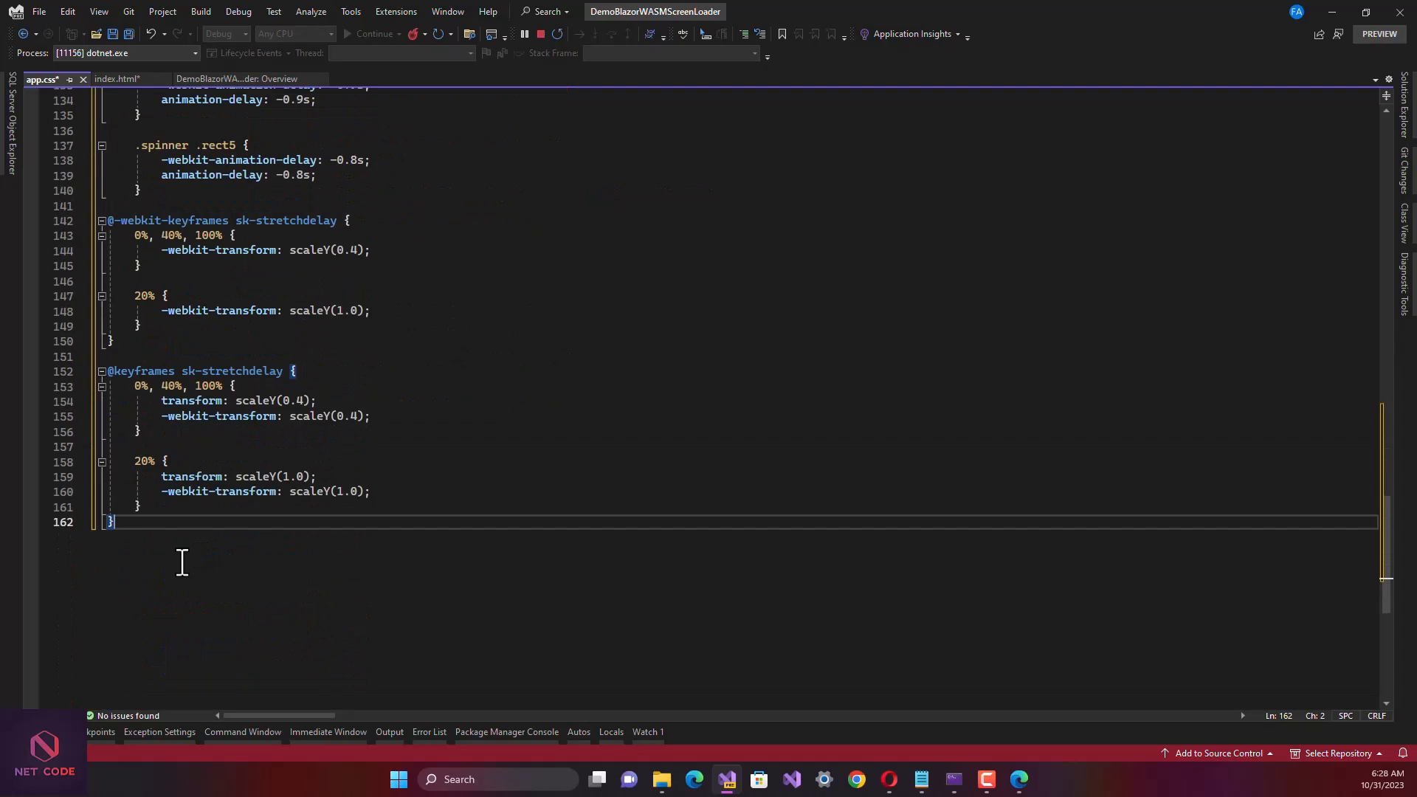
pyautogui.moveTo(166, 421)
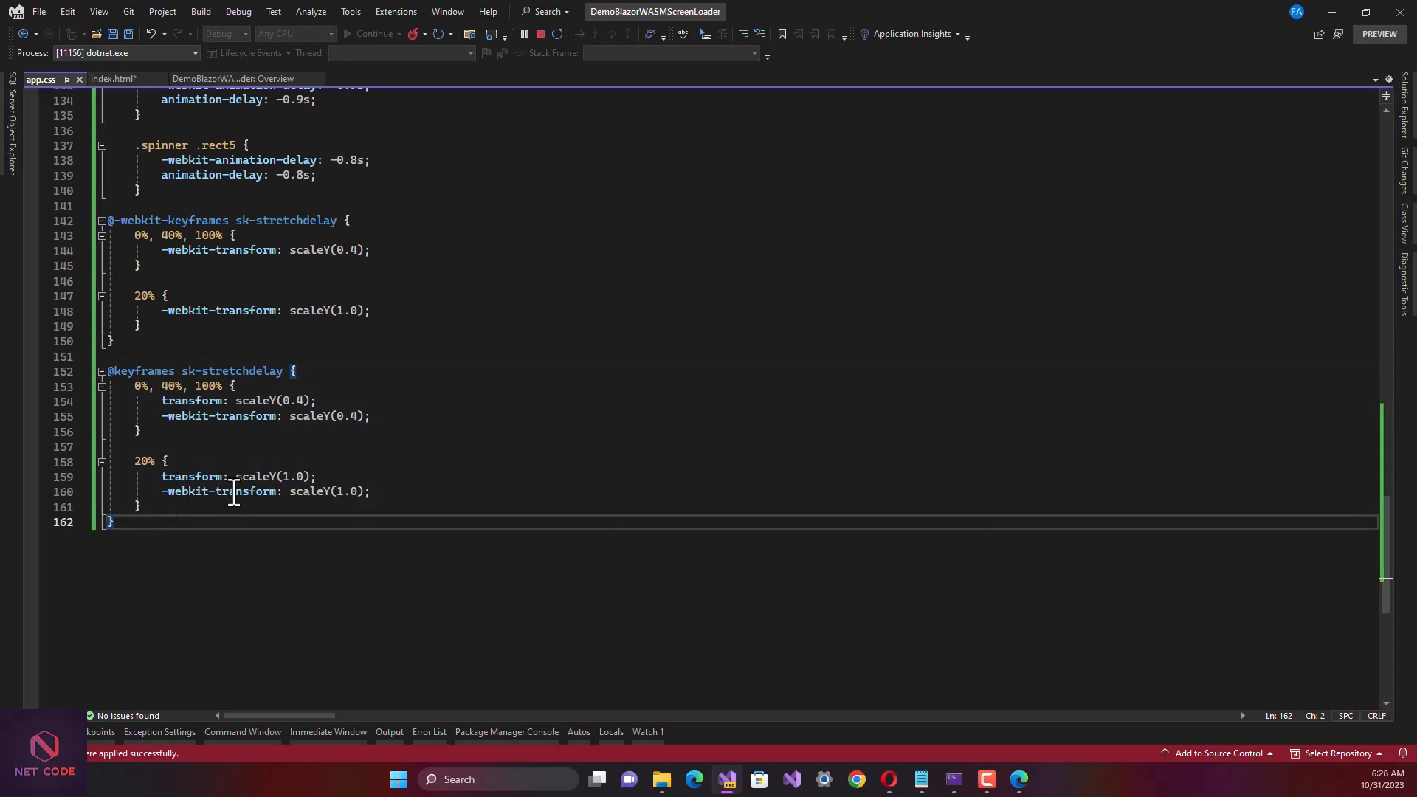
pyautogui.moveTo(1018, 779)
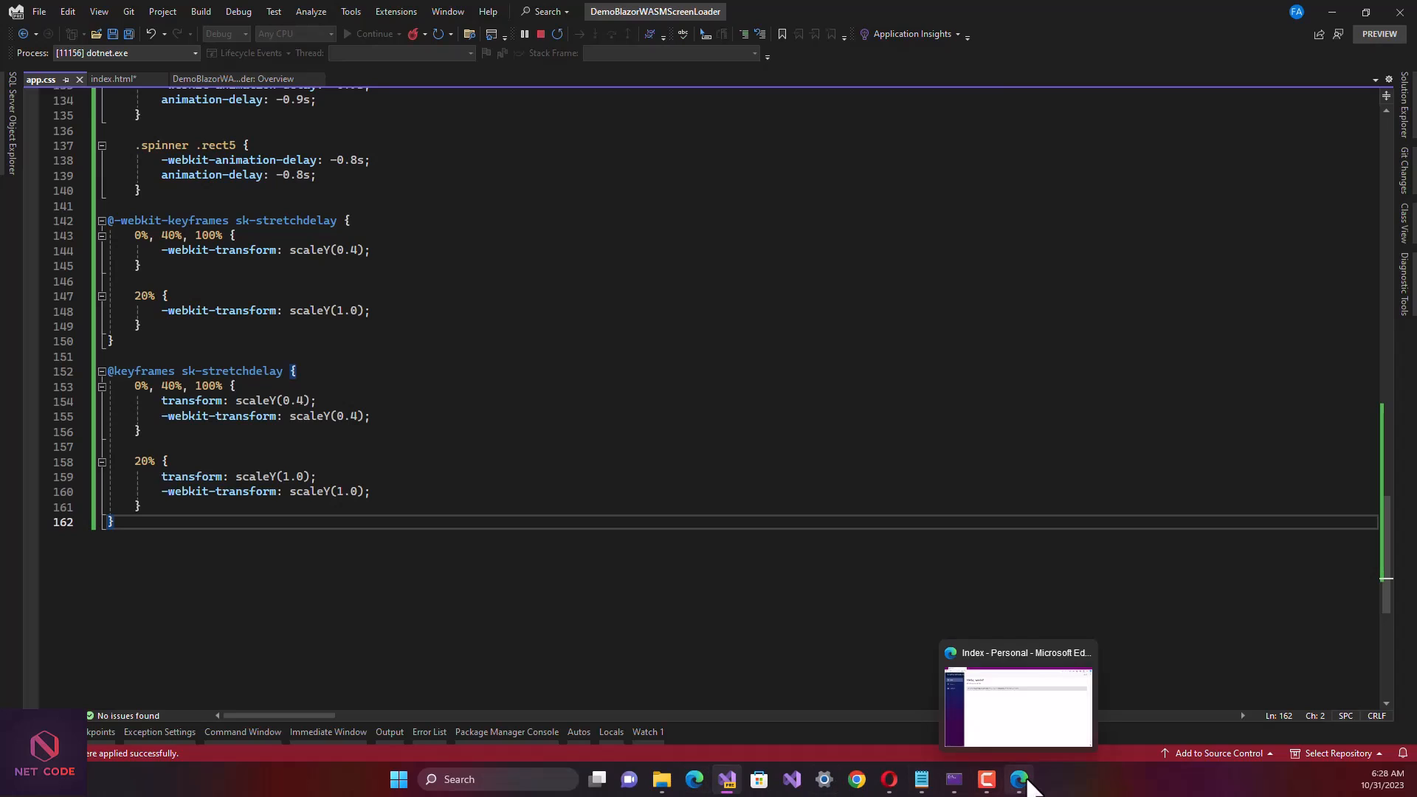
# Reload the app's home page in Edge to check the new loading spinner.
pyautogui.click(1018, 705)
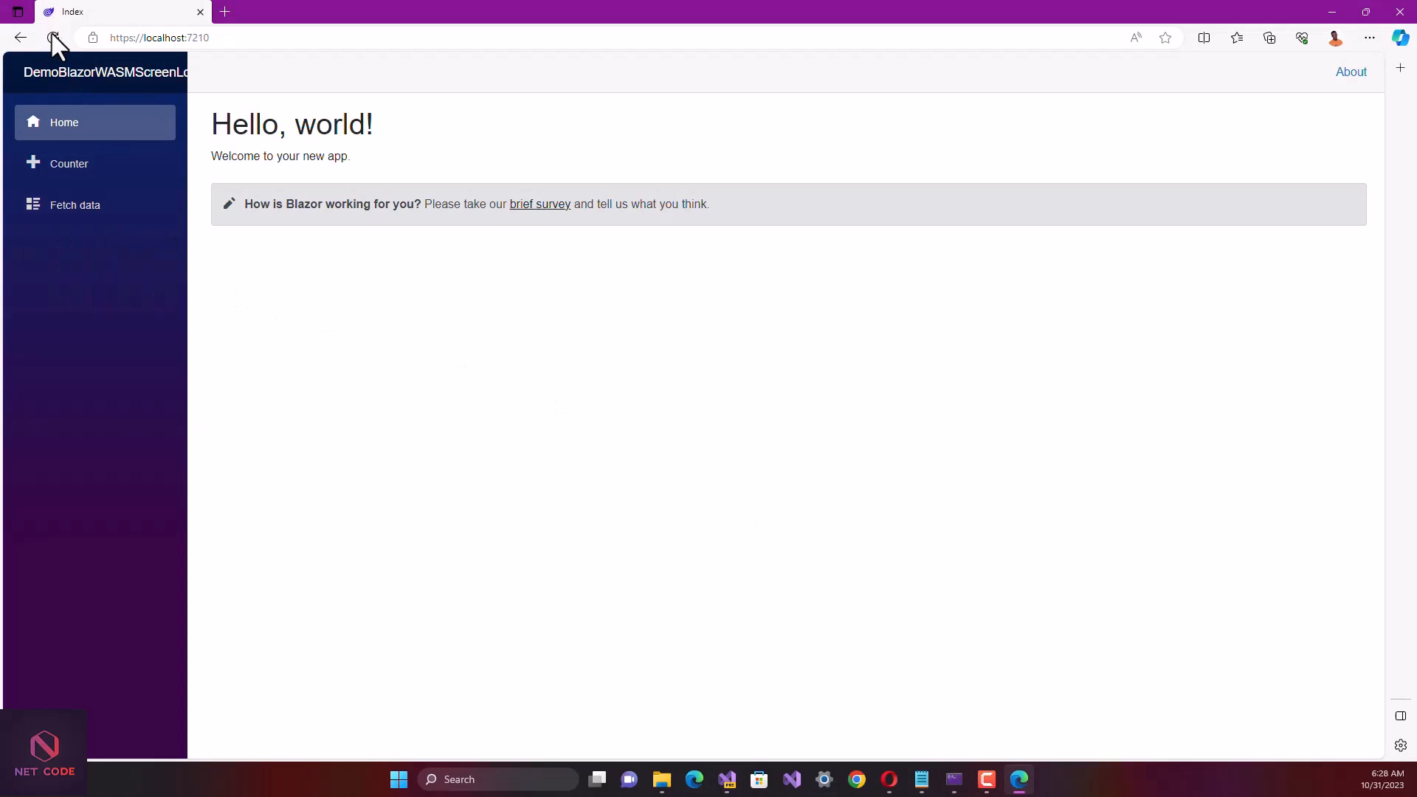
pyautogui.click(54, 37)
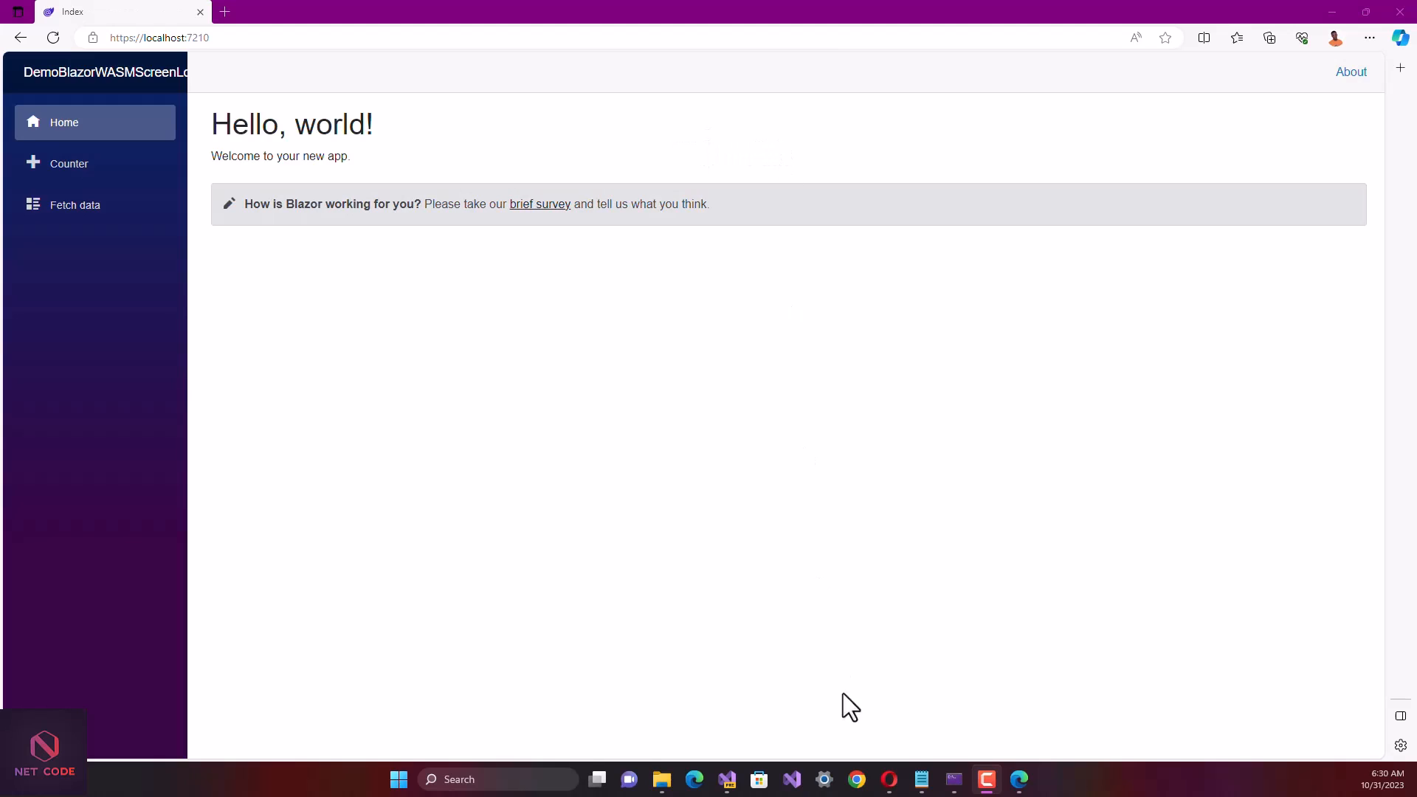
# From Solution Explorer, expand Pages and bring Index.razor up for editing.
pyautogui.click(726, 779)
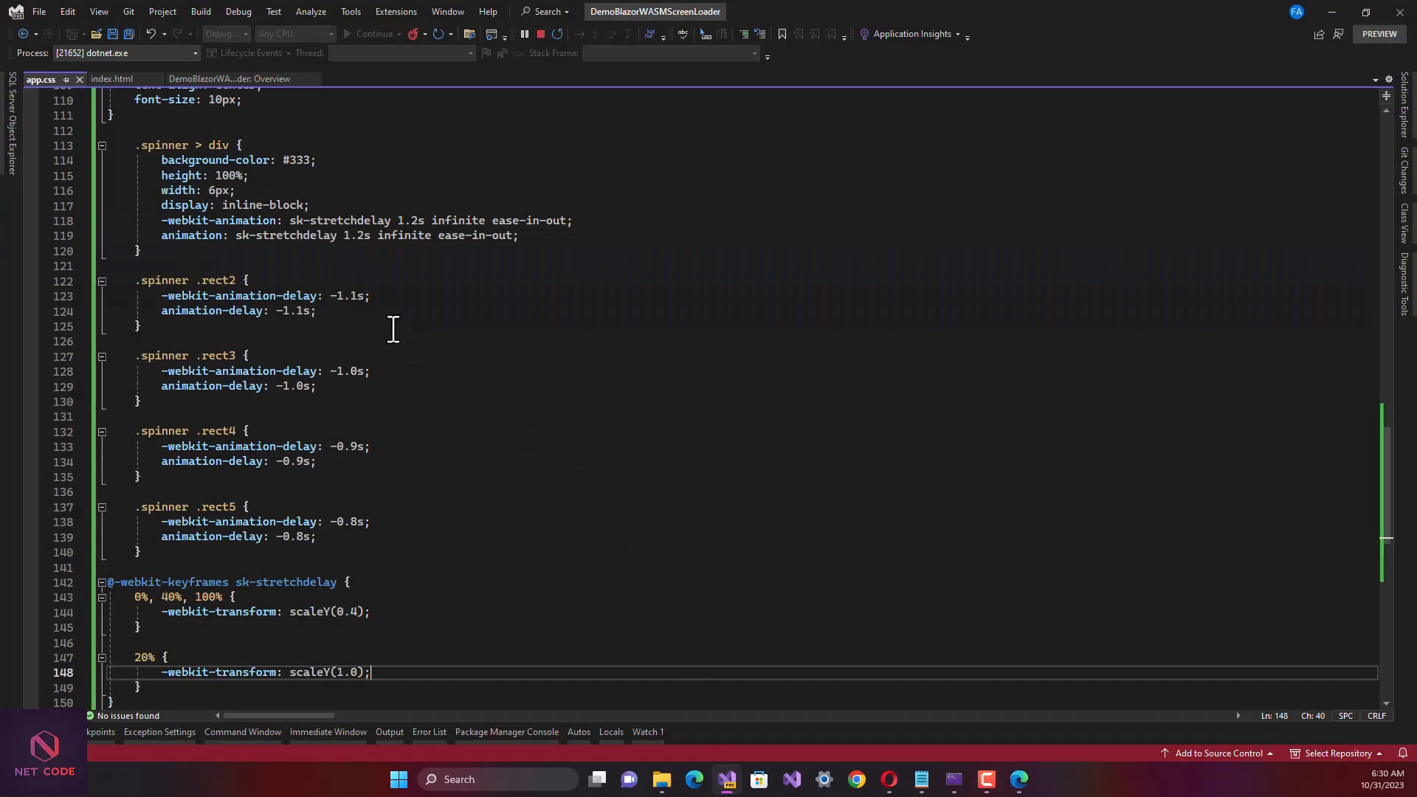
pyautogui.moveTo(1407, 137)
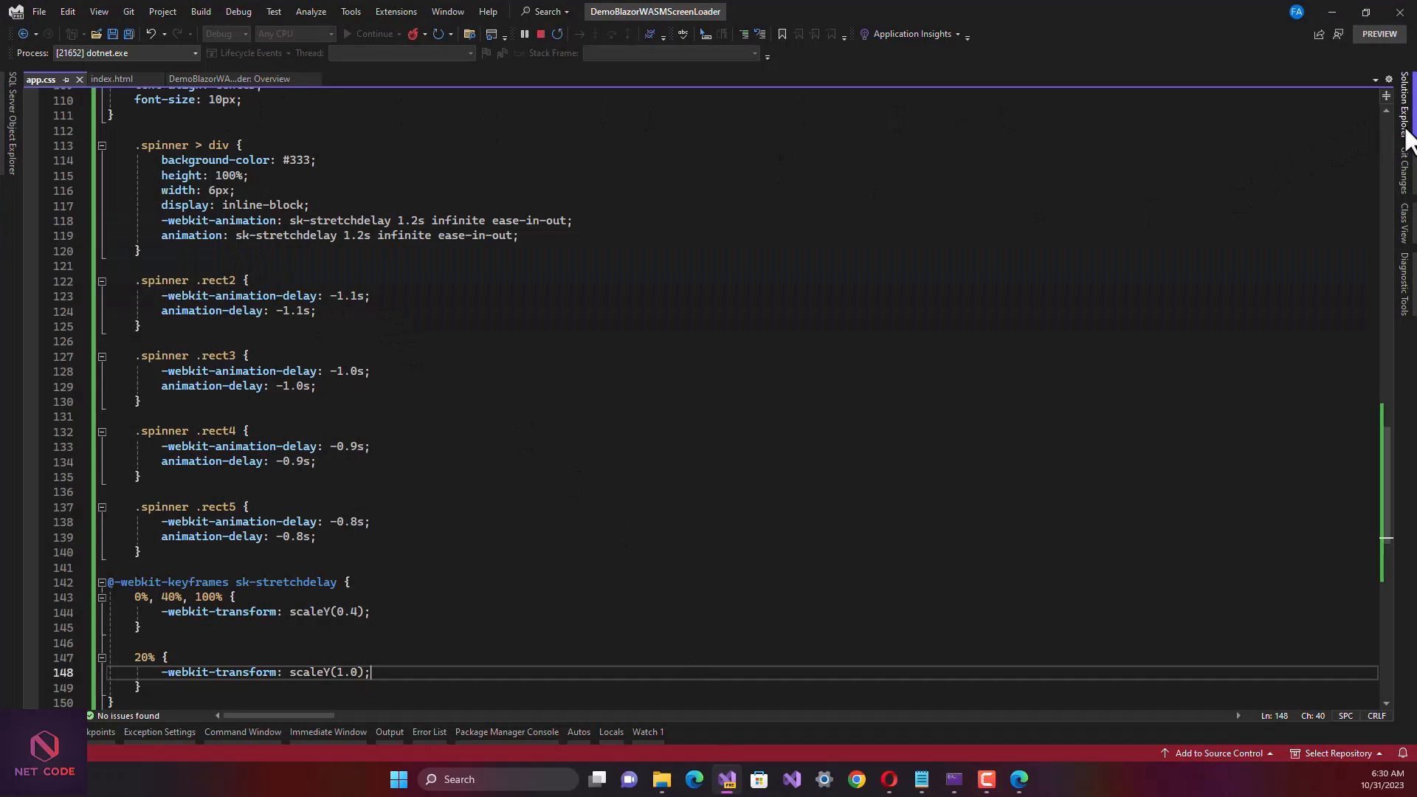
pyautogui.click(1407, 90)
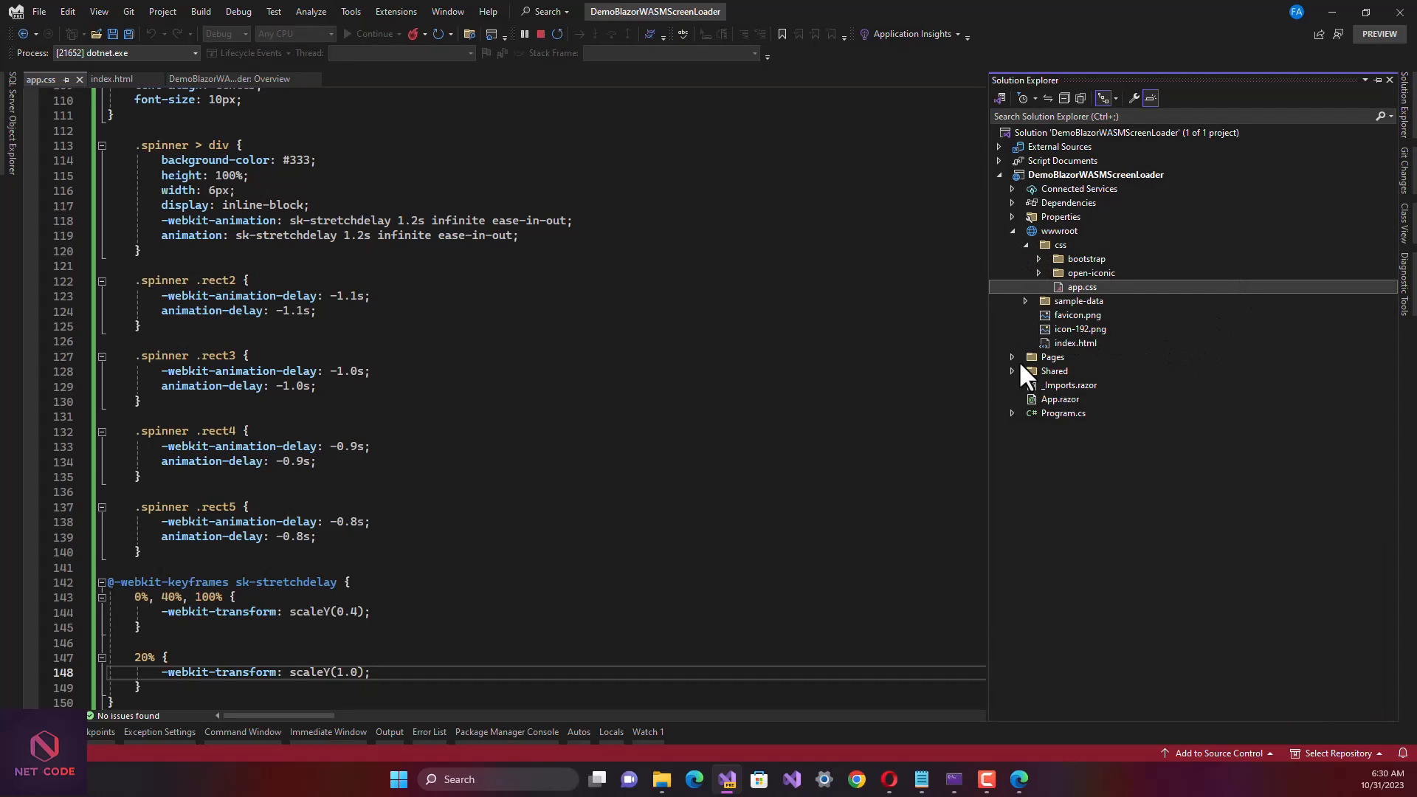
pyautogui.click(1013, 355)
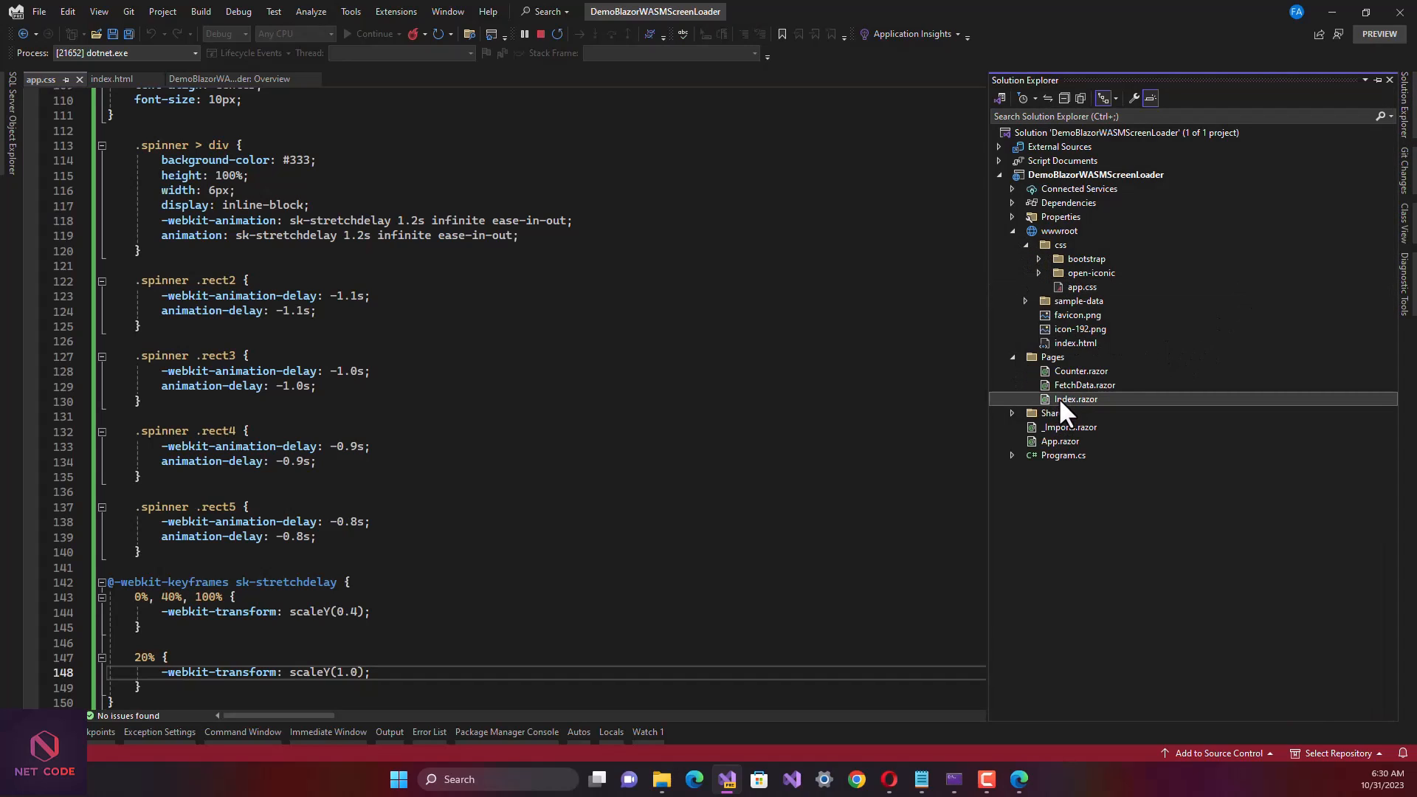
pyautogui.doubleClick(1076, 398)
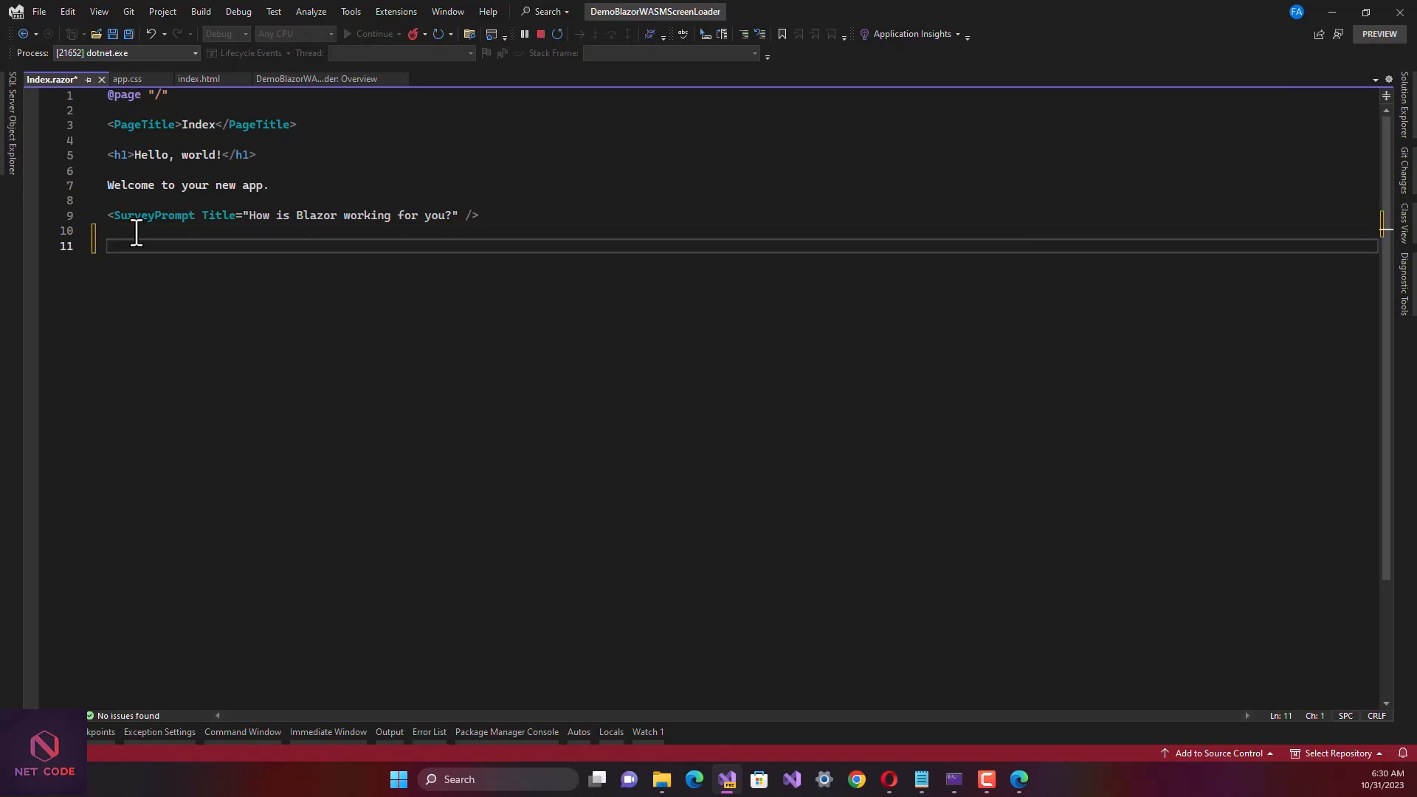
pyautogui.write('@code {')
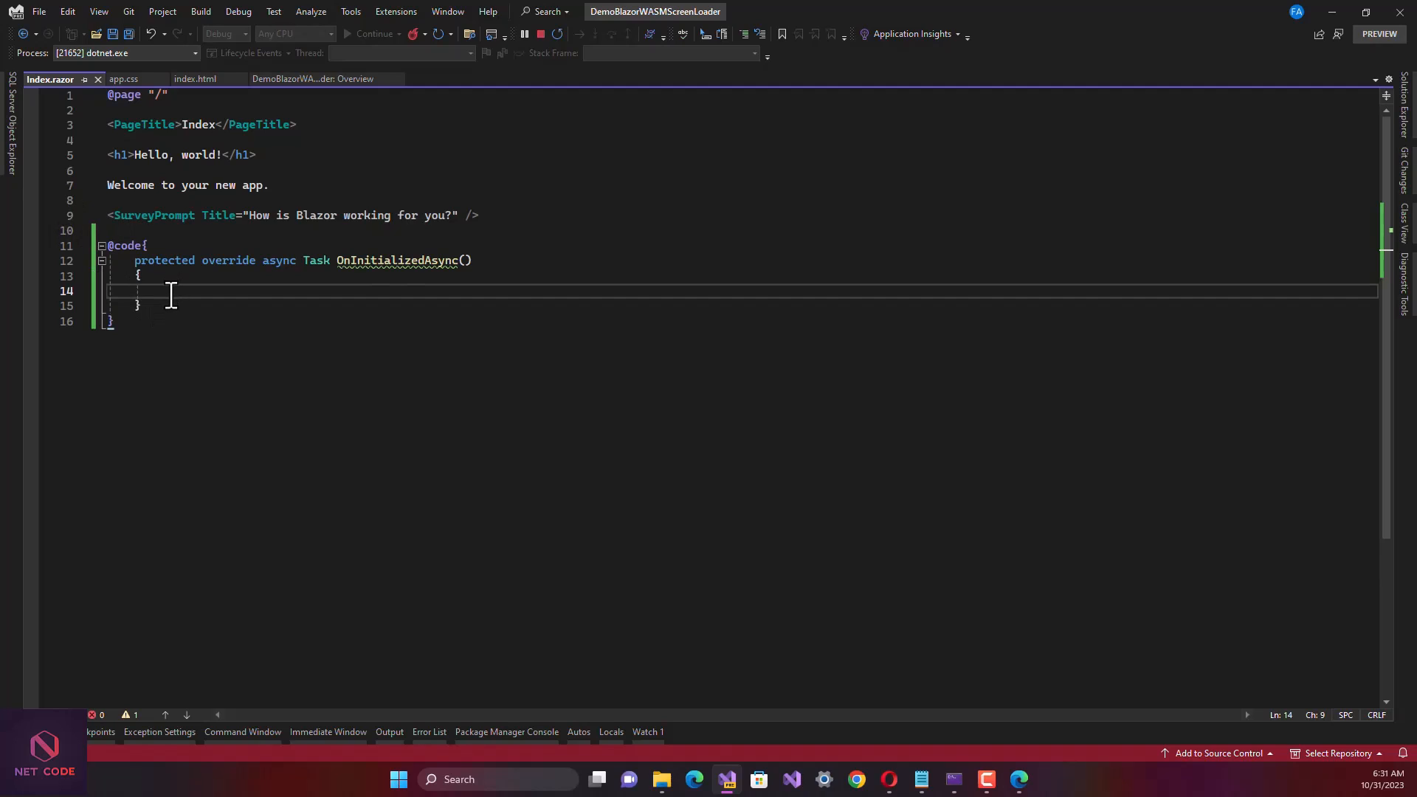
pyautogui.write('await')
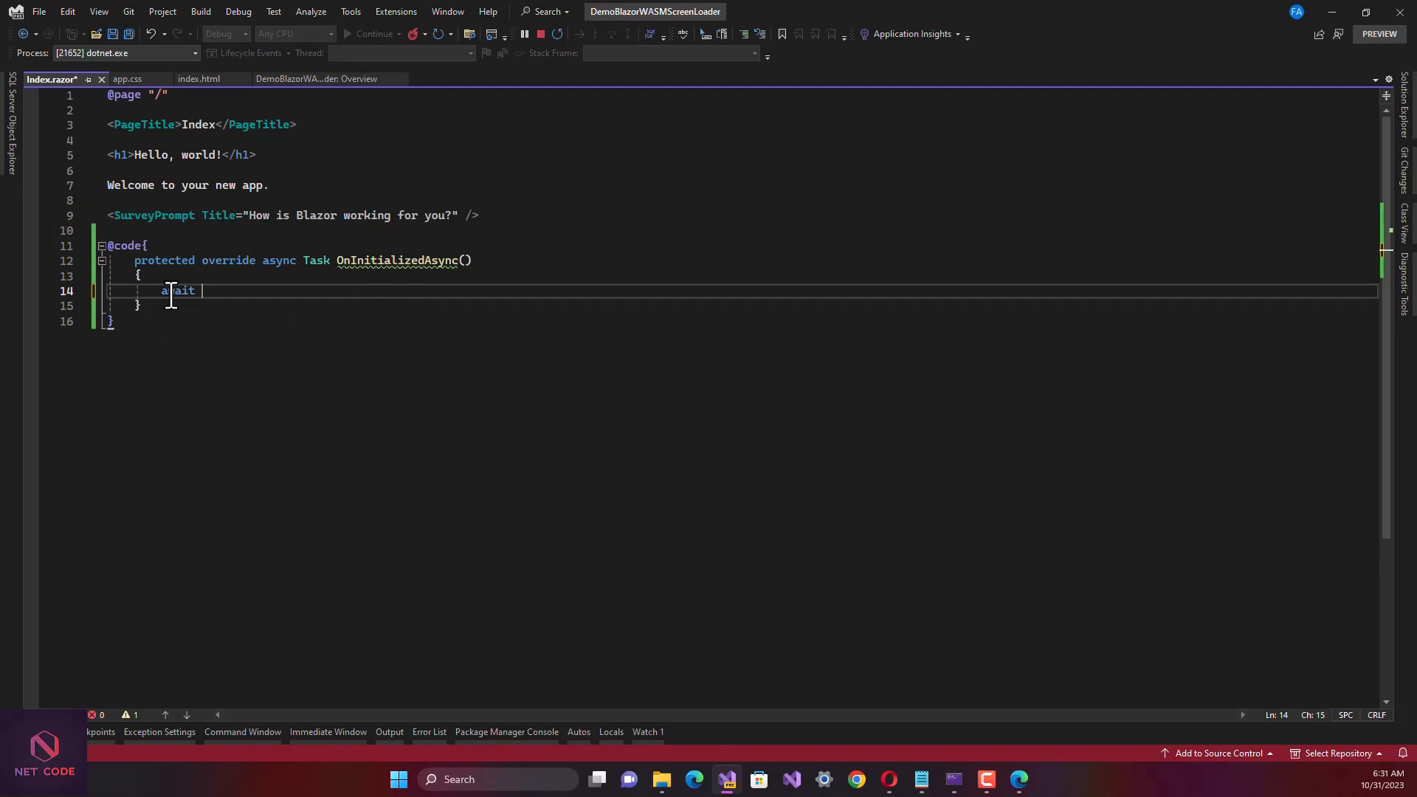
pyautogui.write('Task.D')
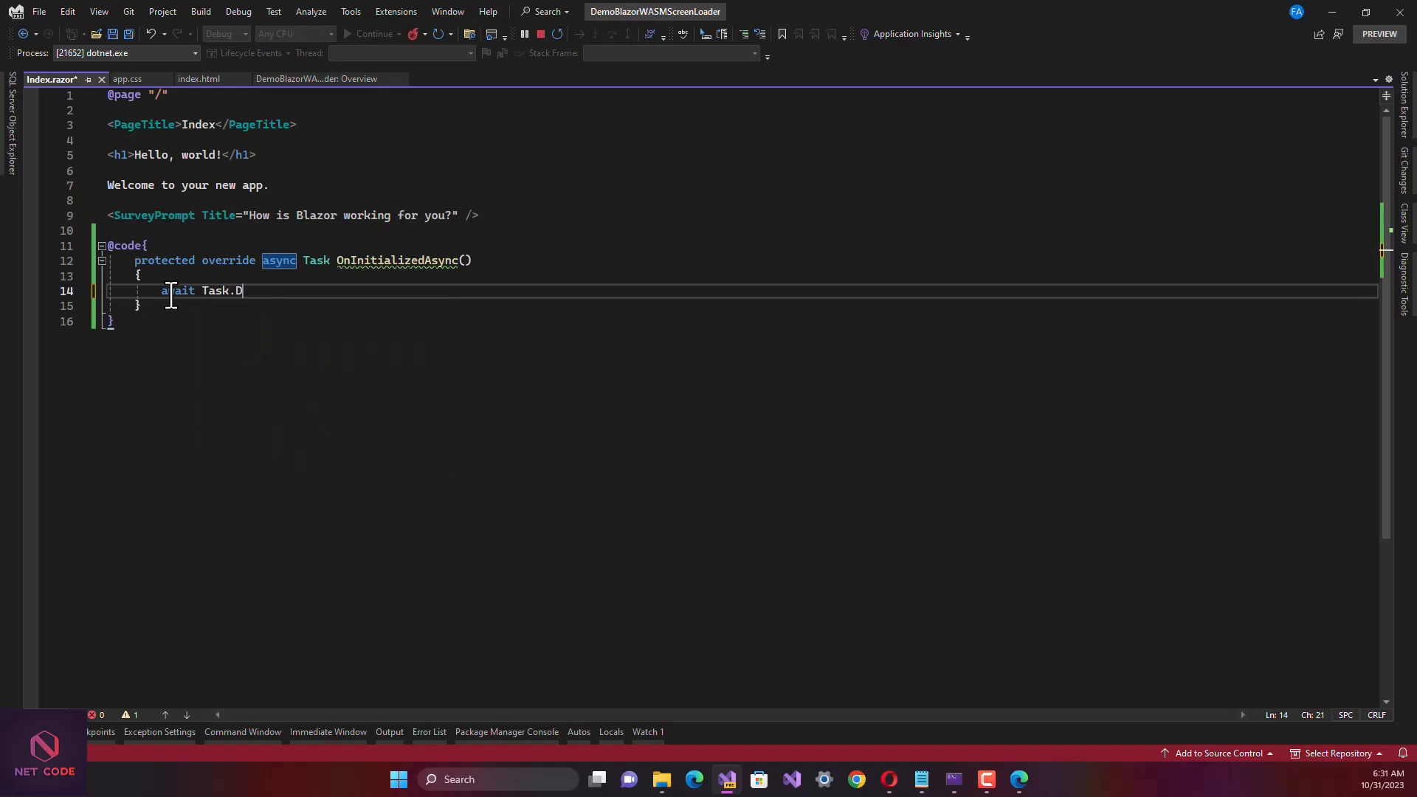
pyautogui.write('elay')
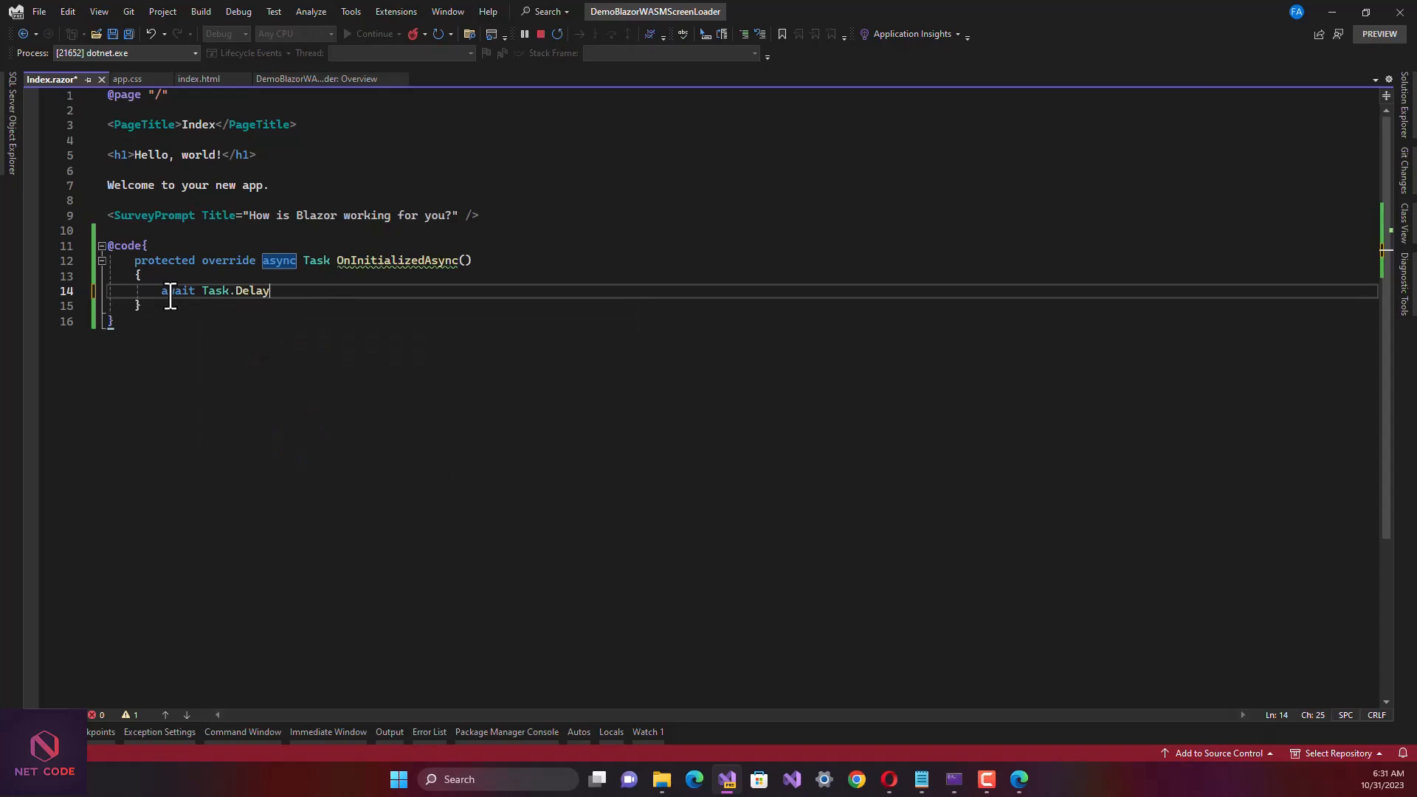
pyautogui.write('(10')
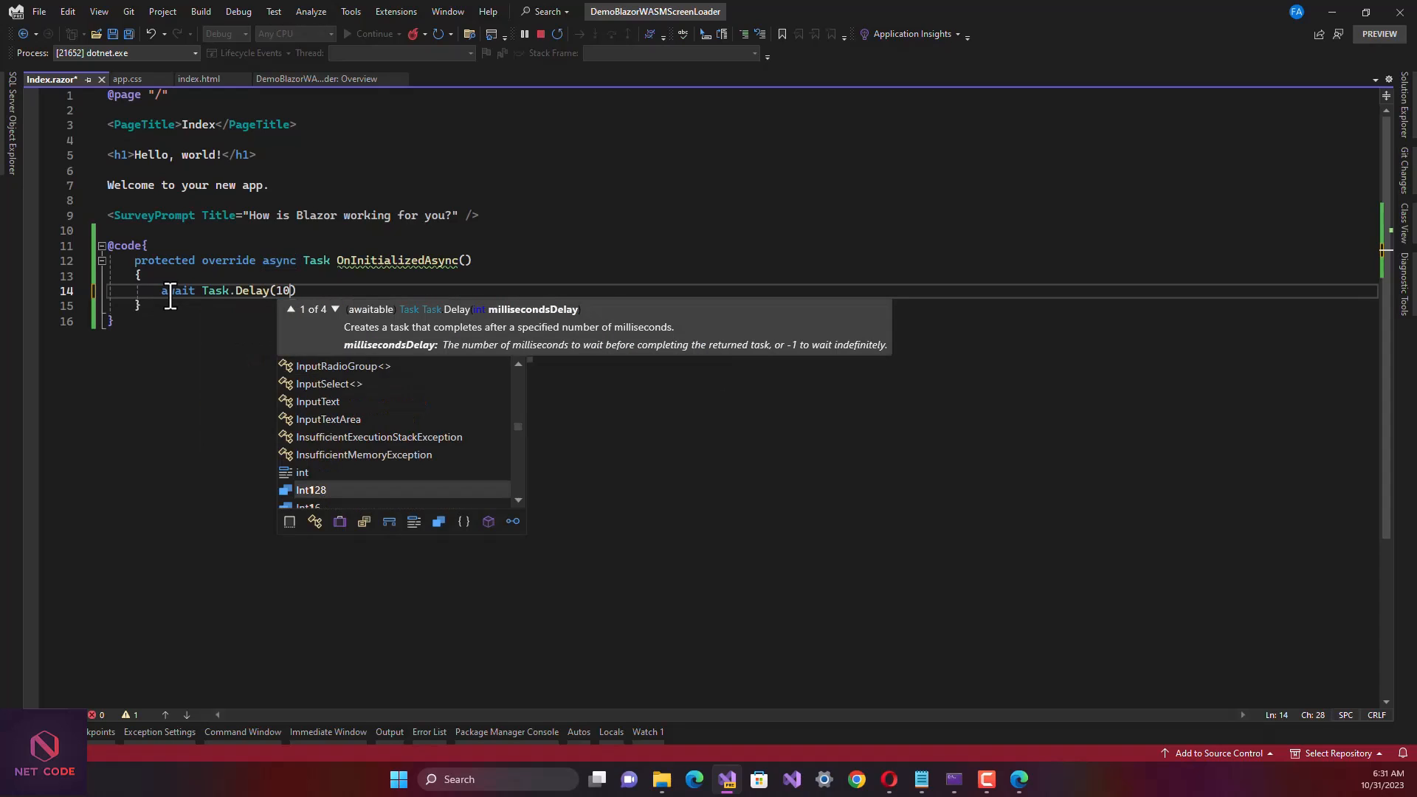
pyautogui.write('00')
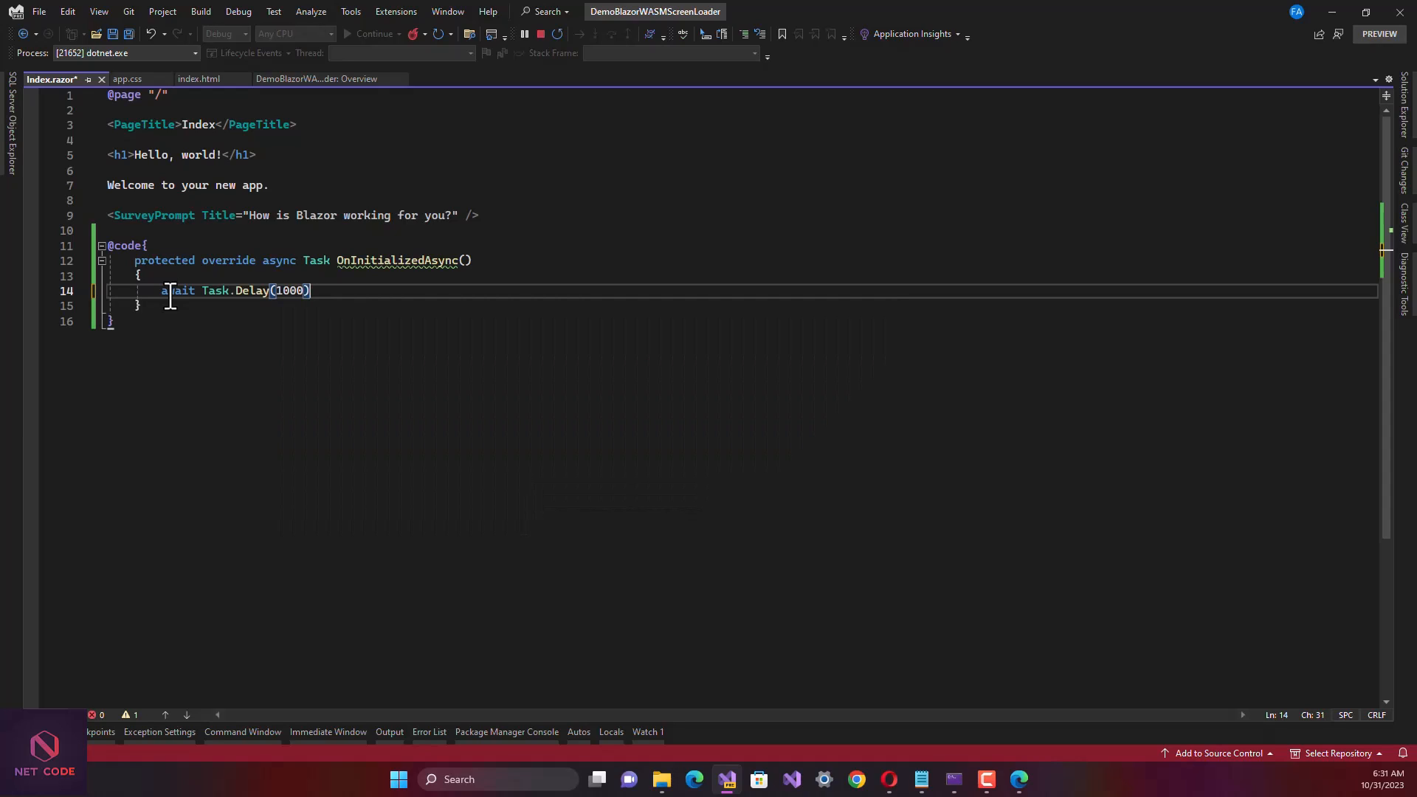
pyautogui.write(';')
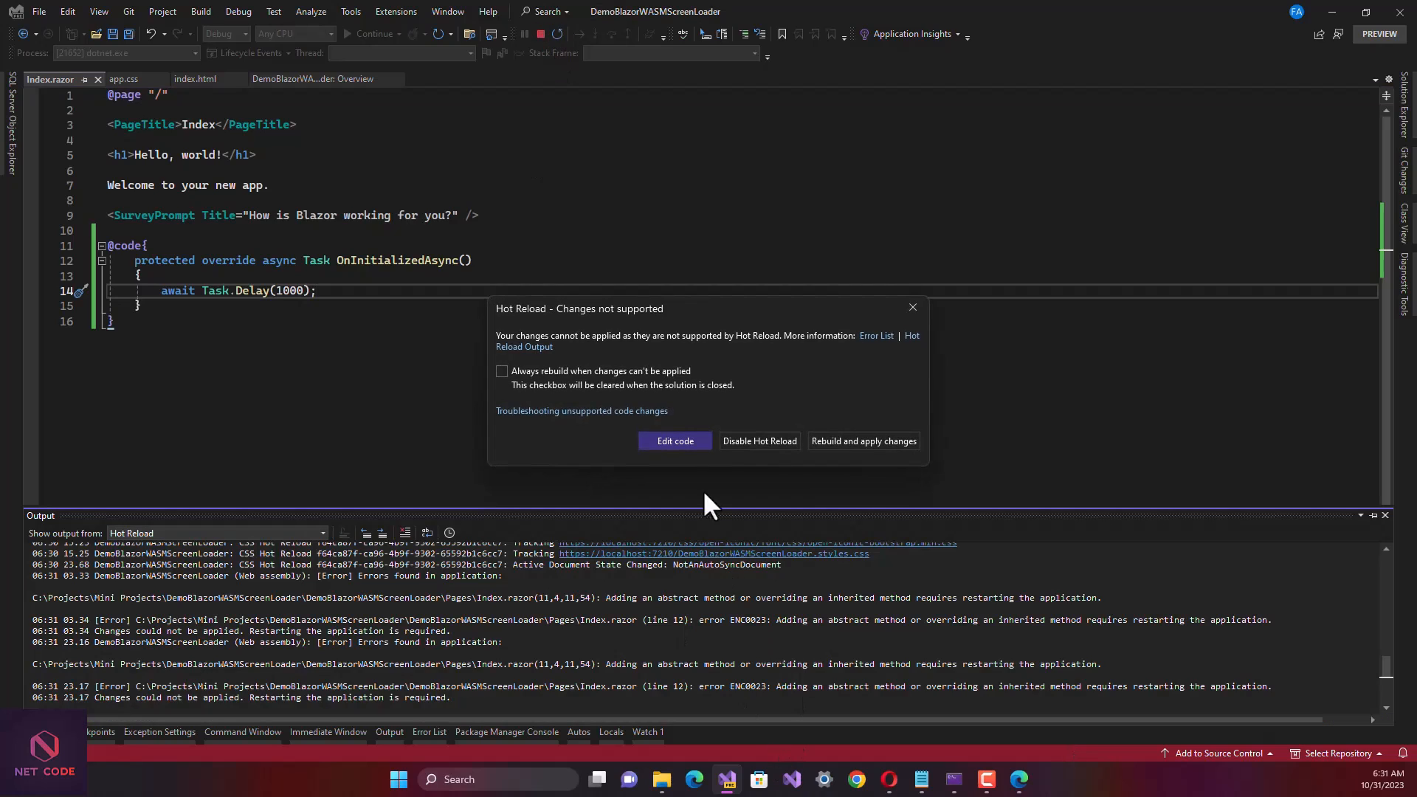
# Rebuild with the delay applied, then comment out the spinner and add container/row/col-md-6 offset-3 divs in index.html.
pyautogui.click(675, 441)
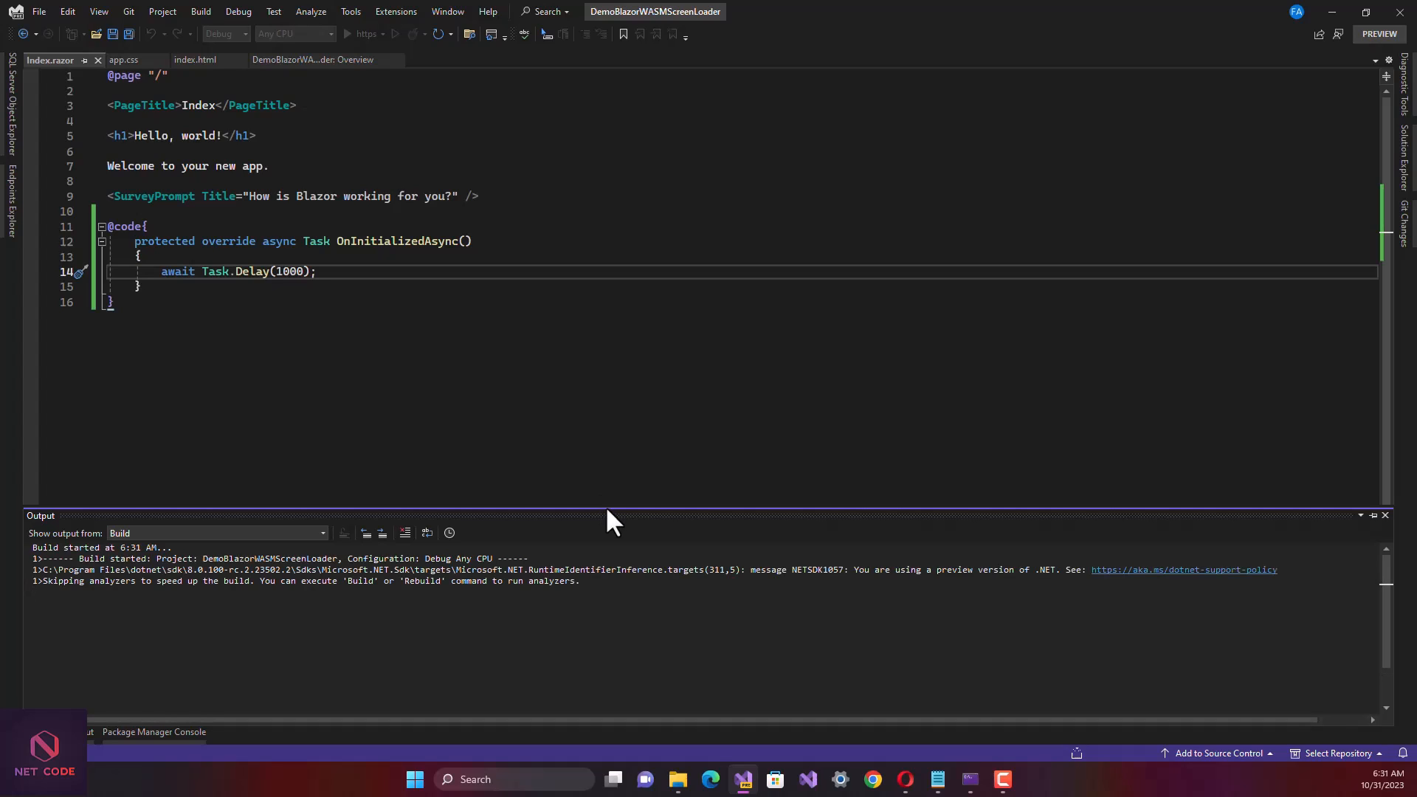
pyautogui.click(366, 33)
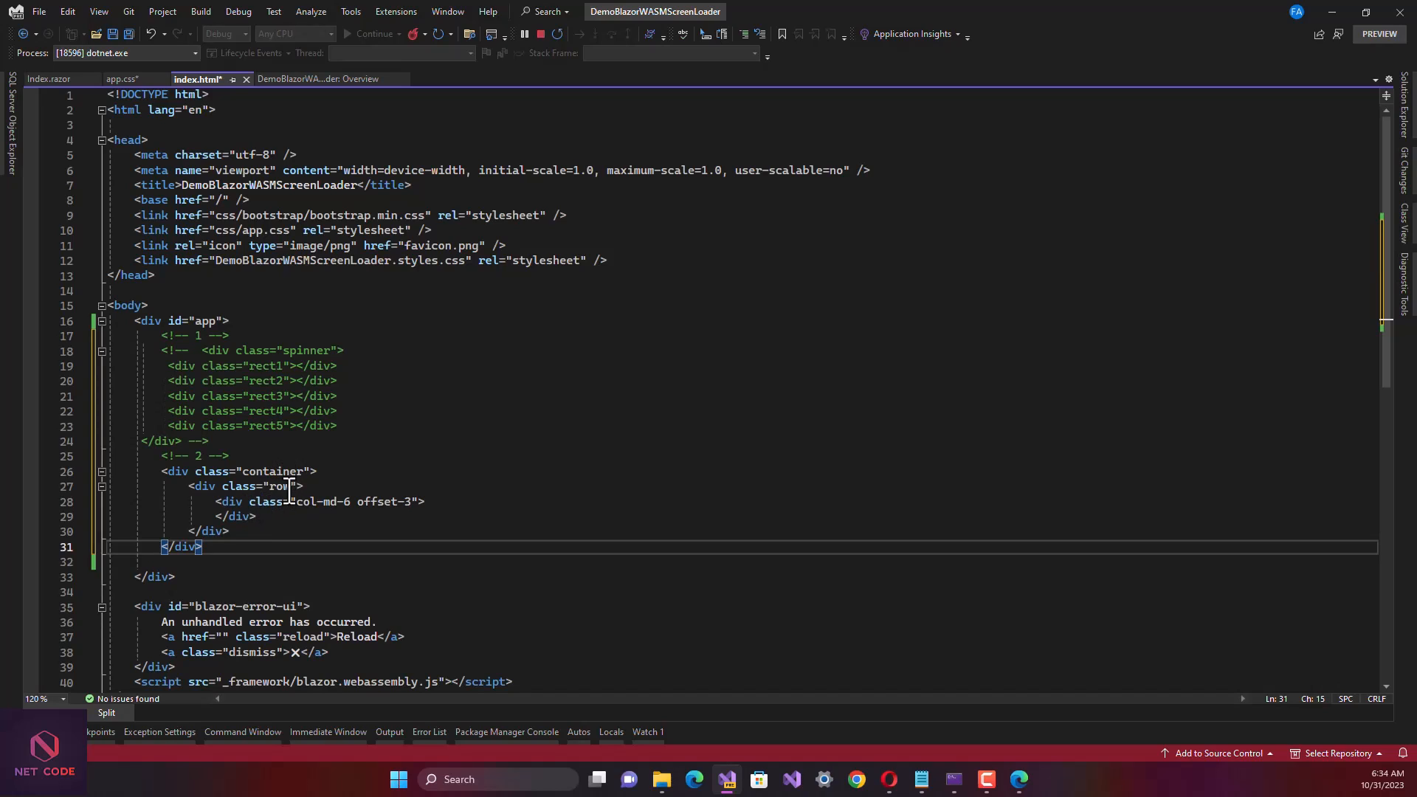
pyautogui.moveTo(376, 505)
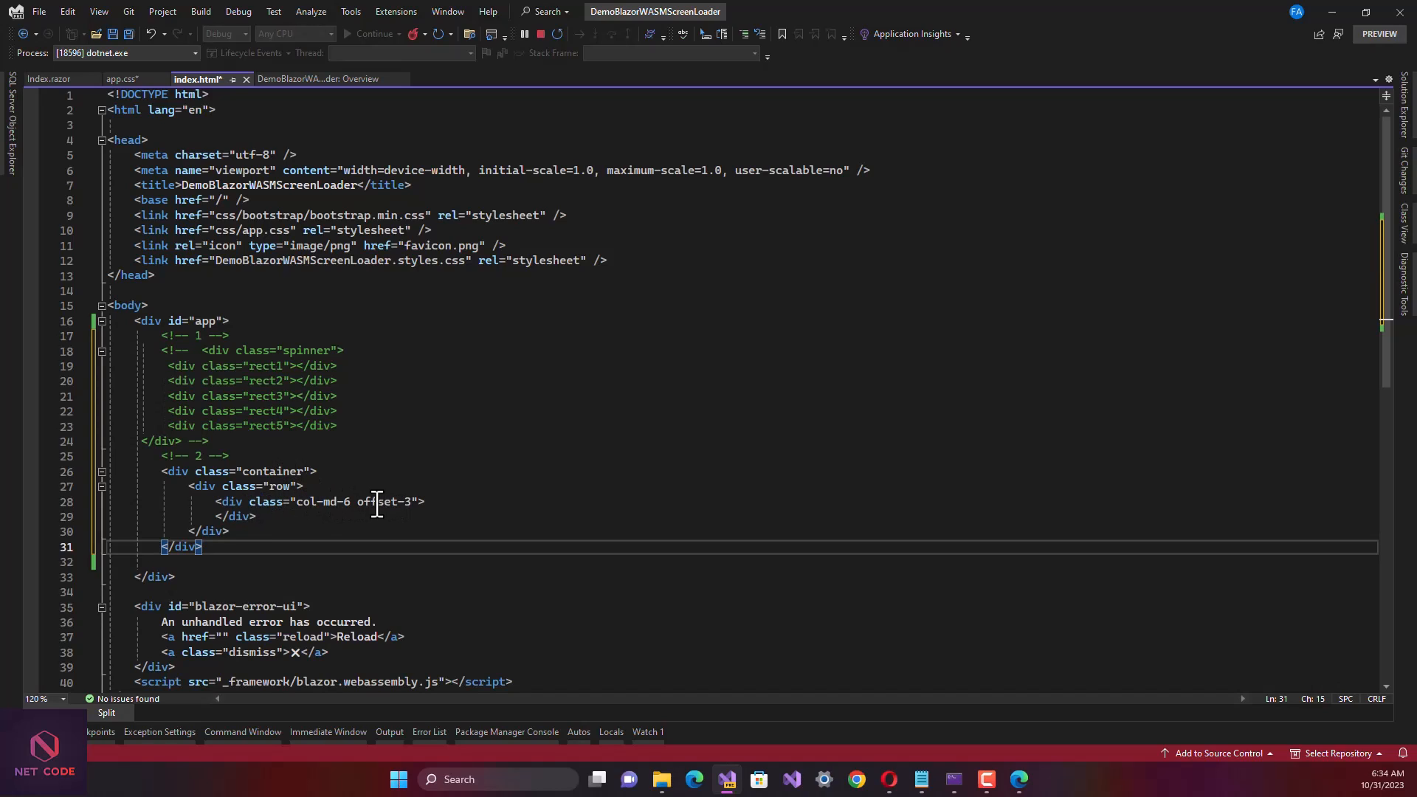
pyautogui.moveTo(437, 505)
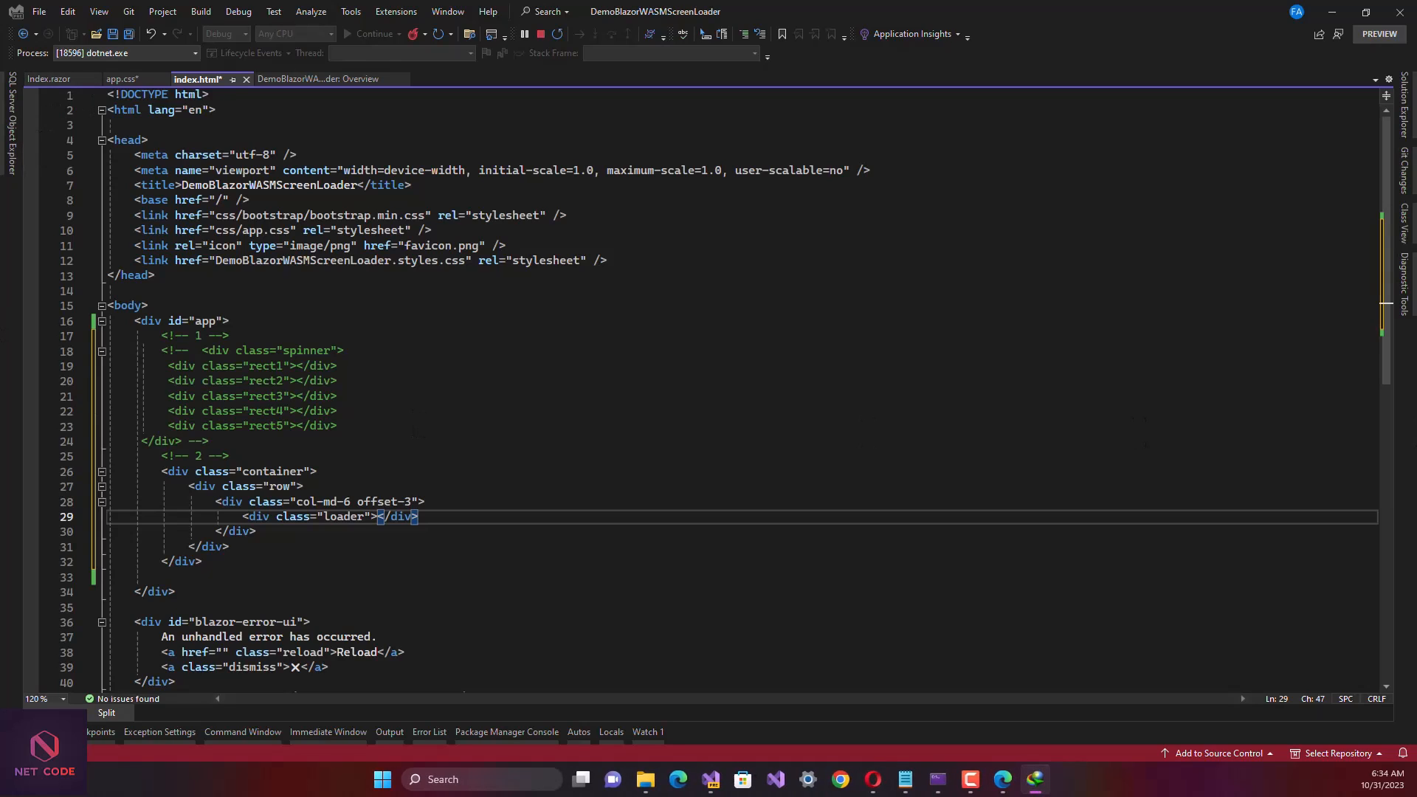
# Run the app to preview the loader div added inside the col-md-6 offset-3 column.
pyautogui.click(120, 78)
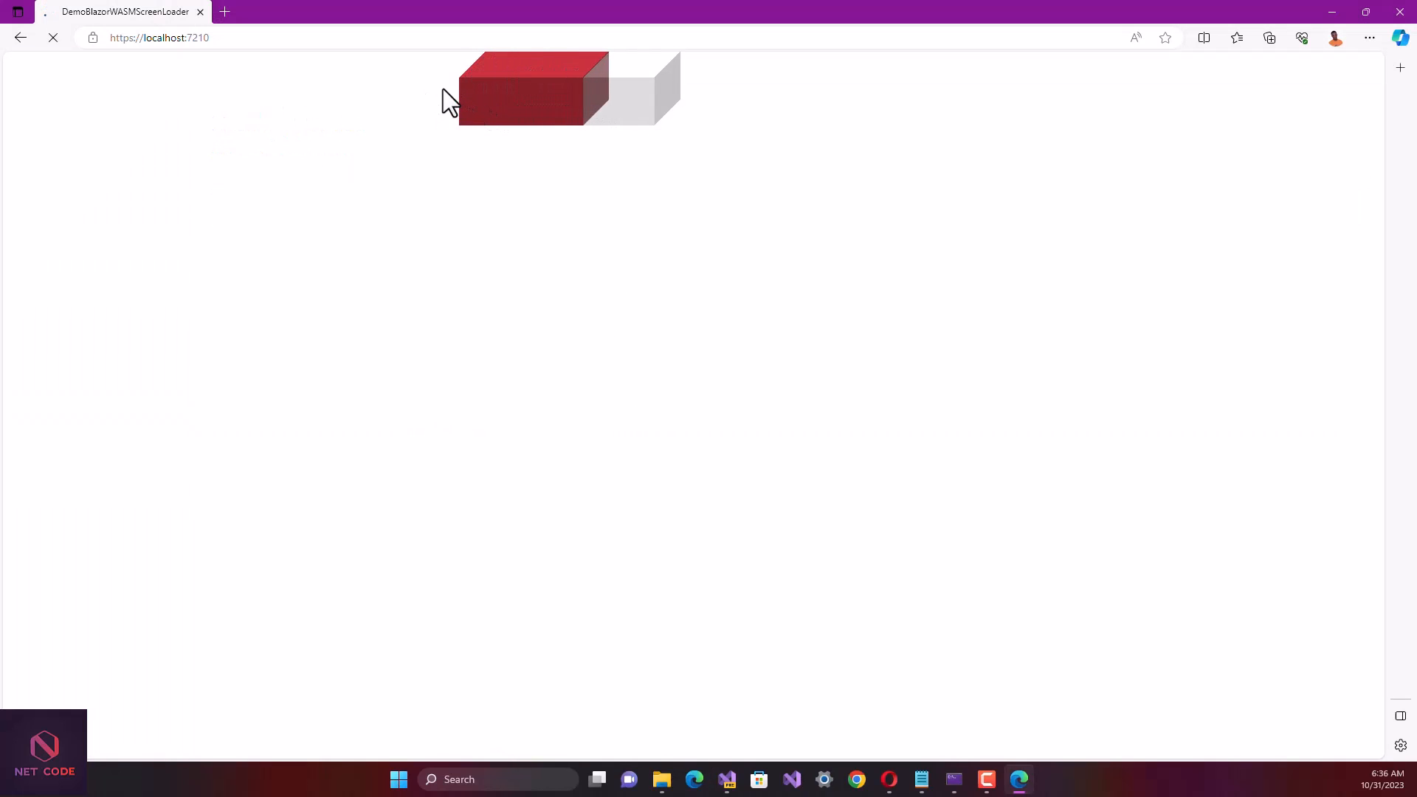
pyautogui.moveTo(736, 102)
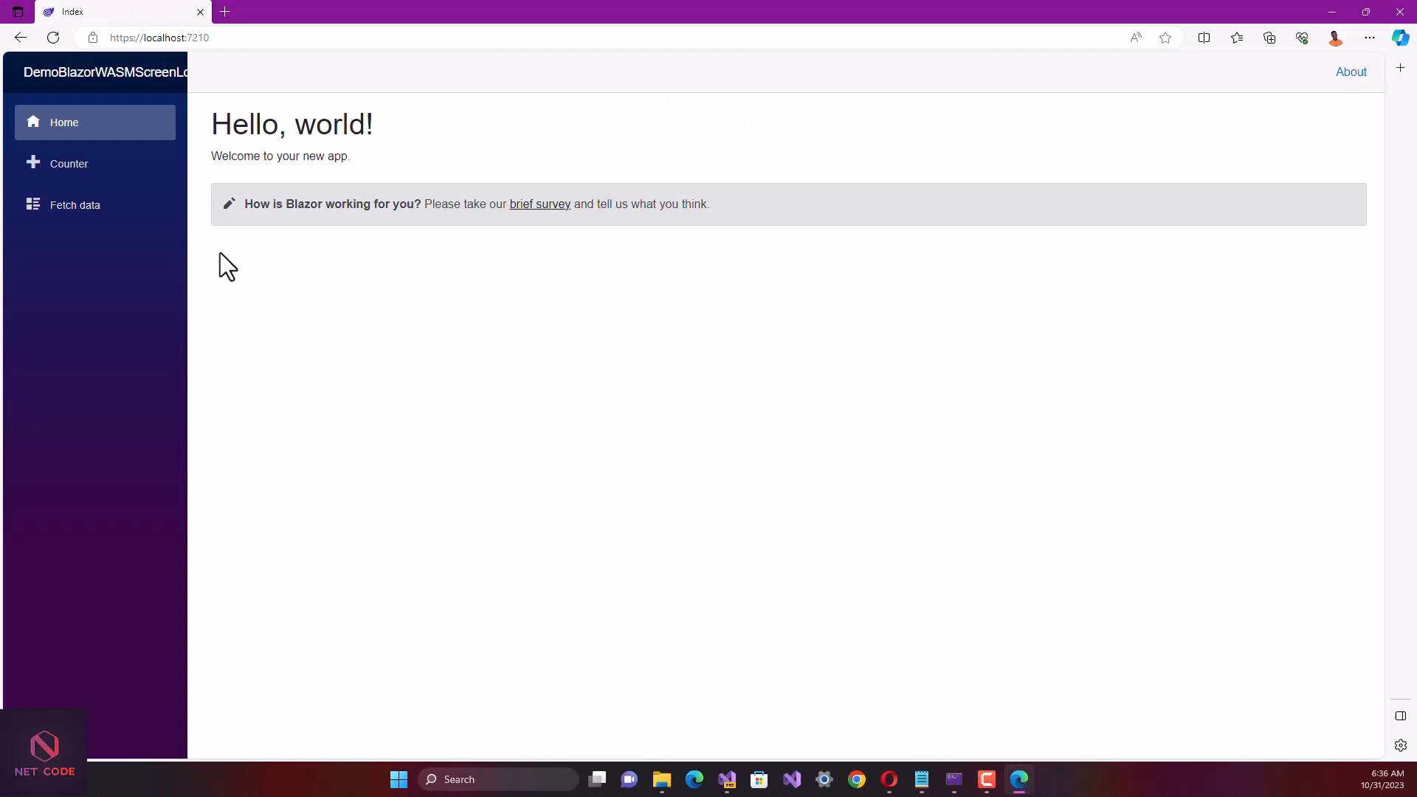
pyautogui.moveTo(122, 388)
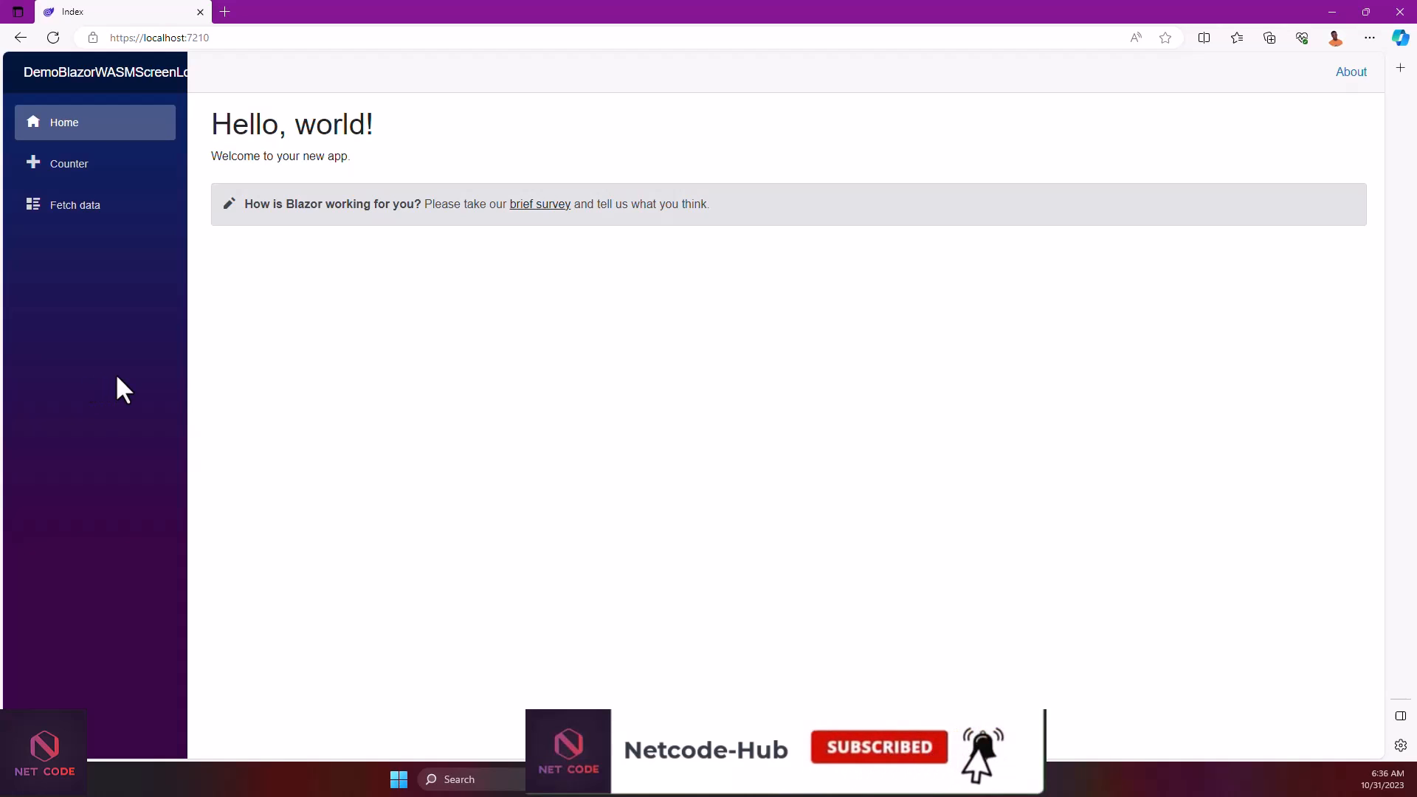
pyautogui.moveTo(135, 391)
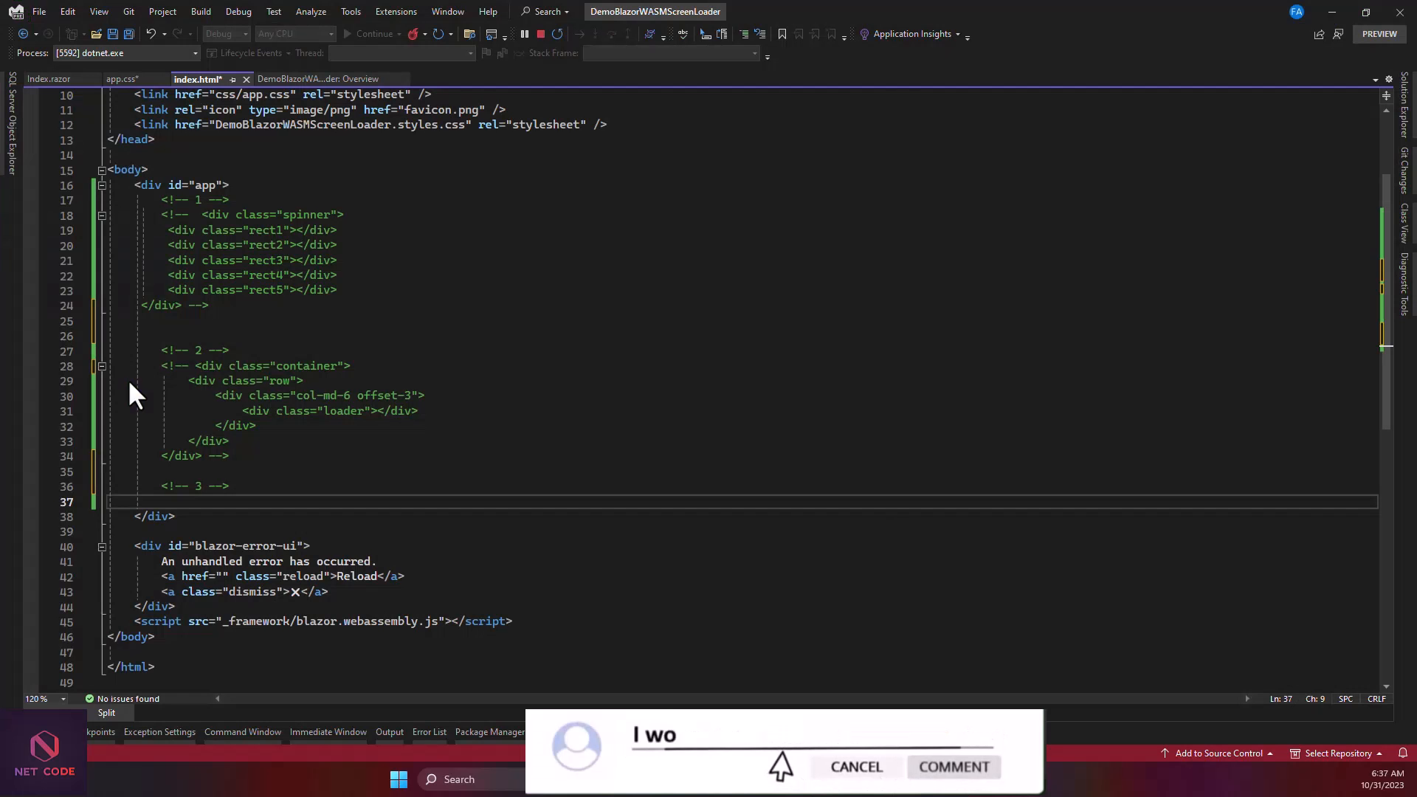
# Place the third container-row-column loader block under the <!-- 3 --> comment, then move to app.css.
pyautogui.write('uld like to hear from you')
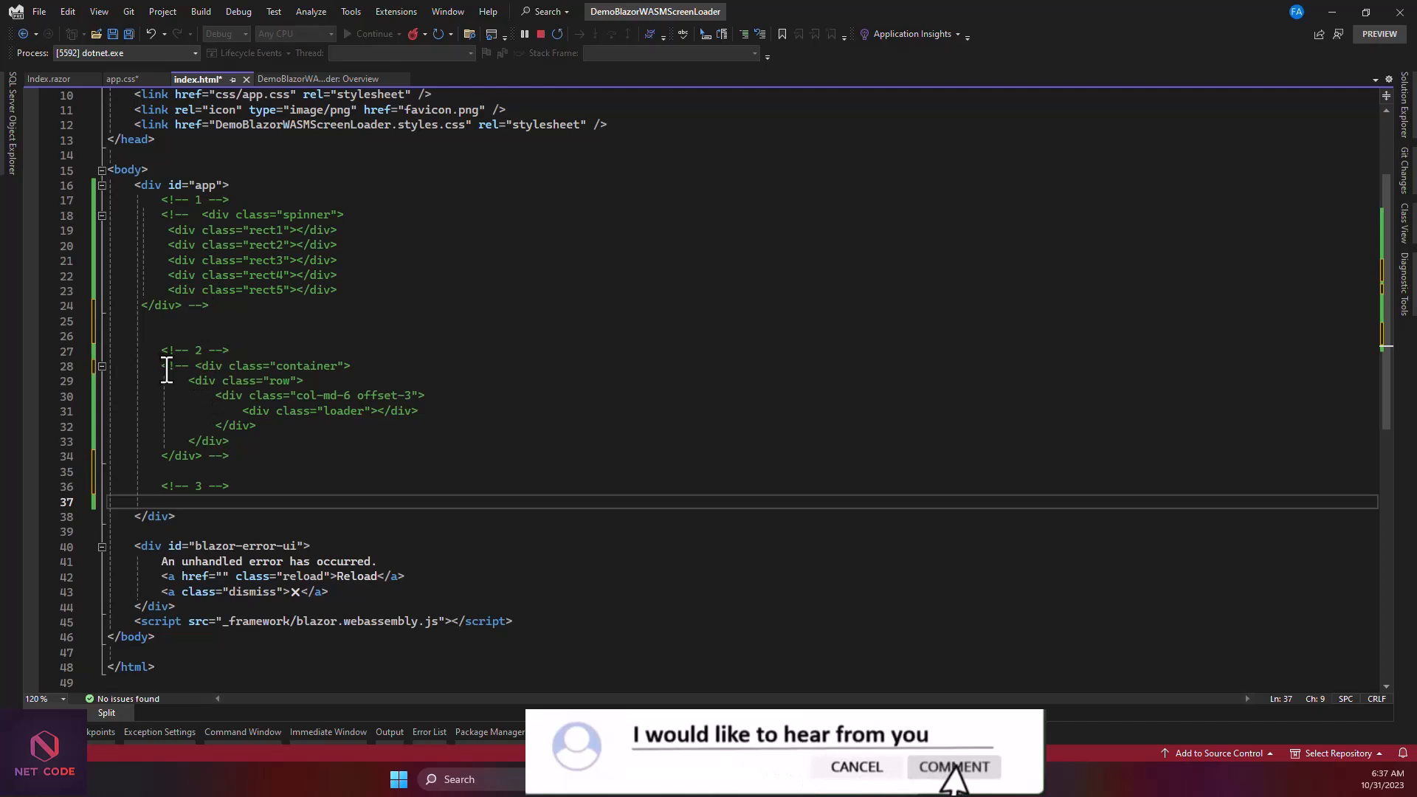
pyautogui.click(952, 766)
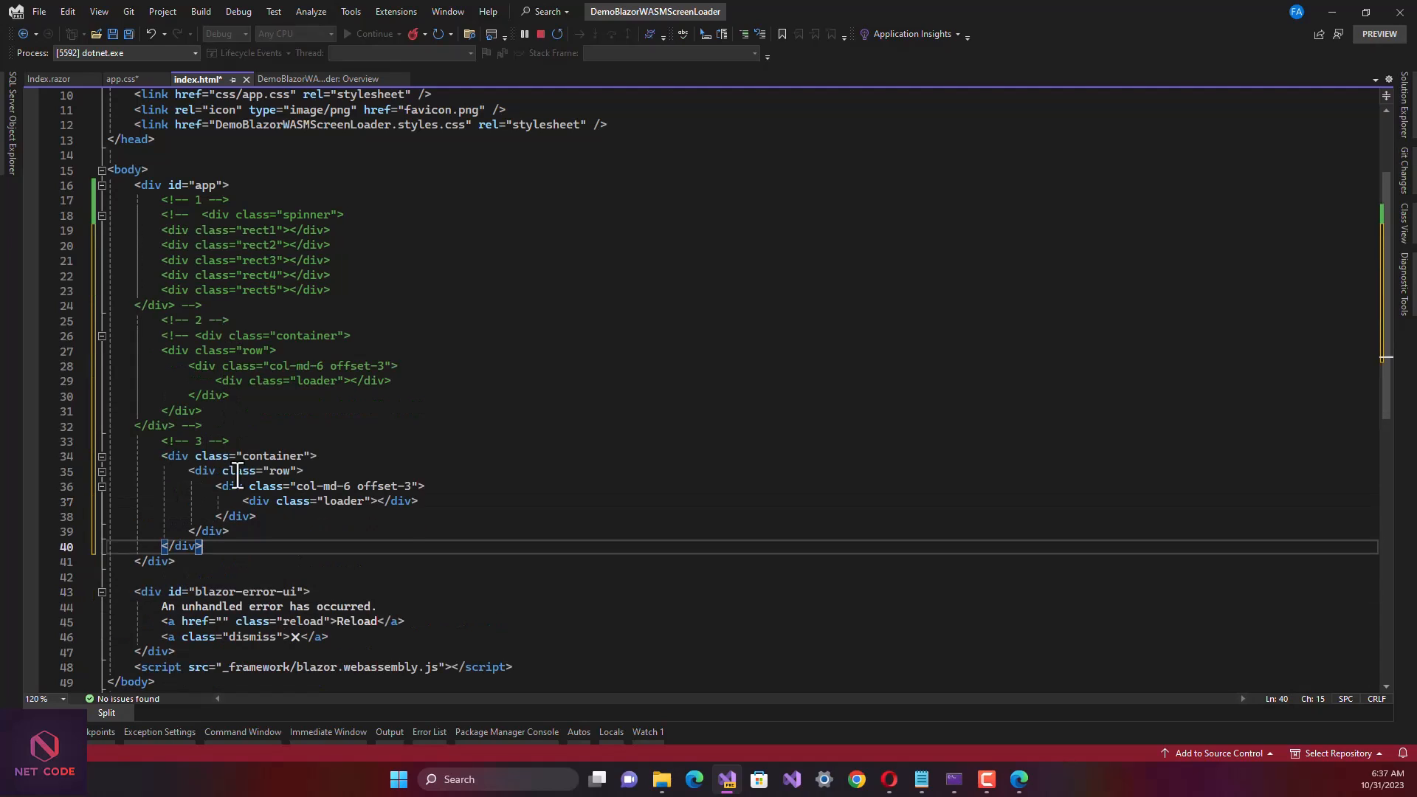
pyautogui.moveTo(915, 288)
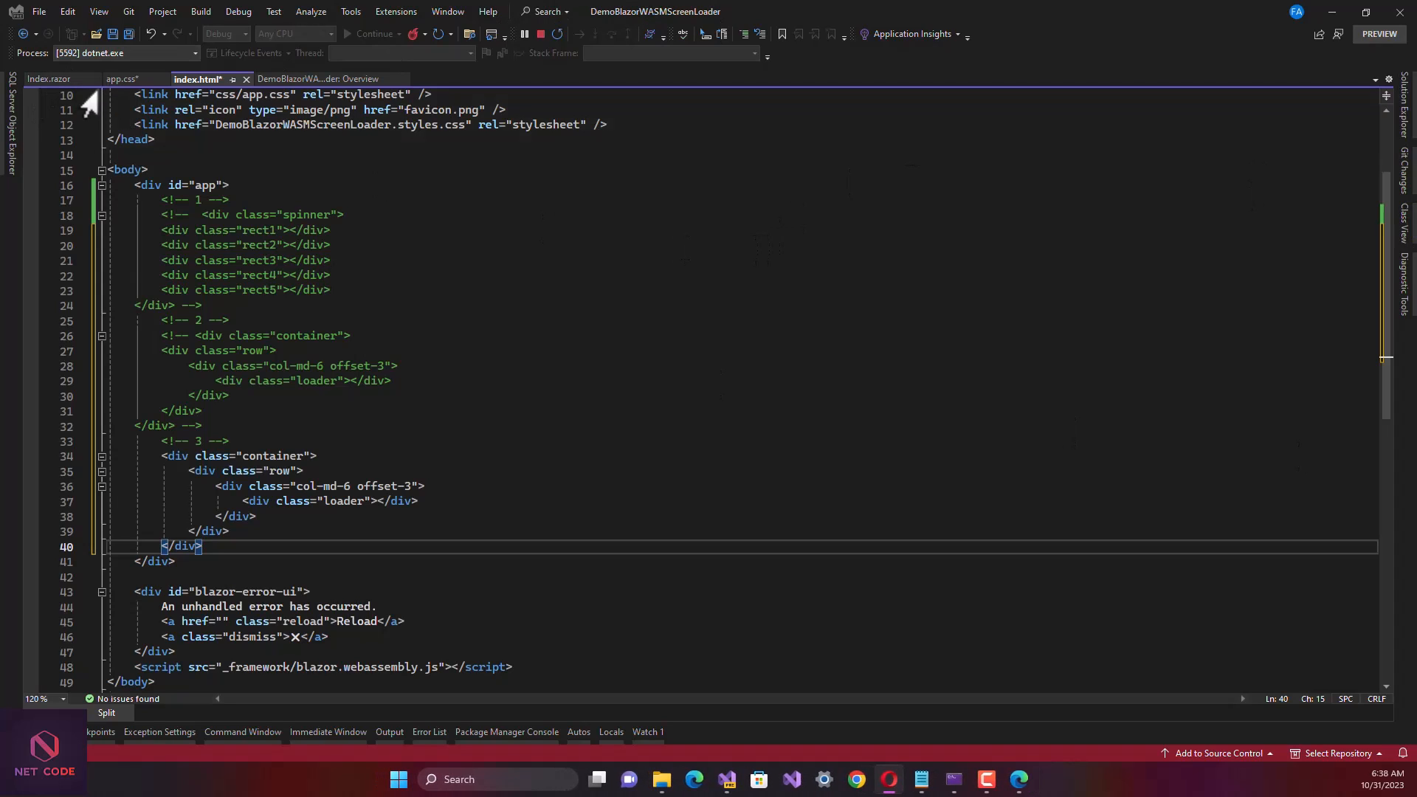
pyautogui.click(120, 78)
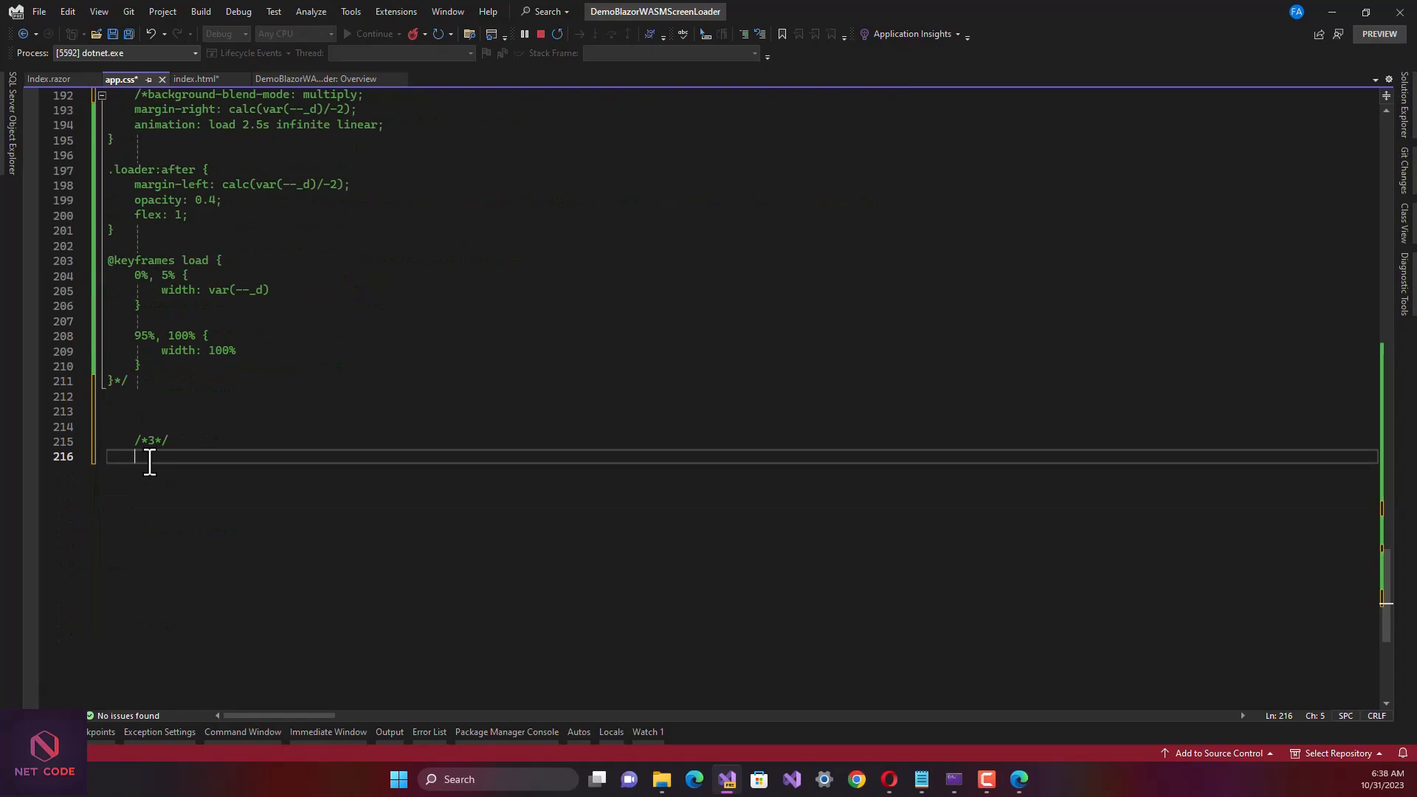
# Paste the third loader's styles under /*3*/, remove the outline: 1px solid red line, and go to Index.razor.
pyautogui.press('ctrl+v')
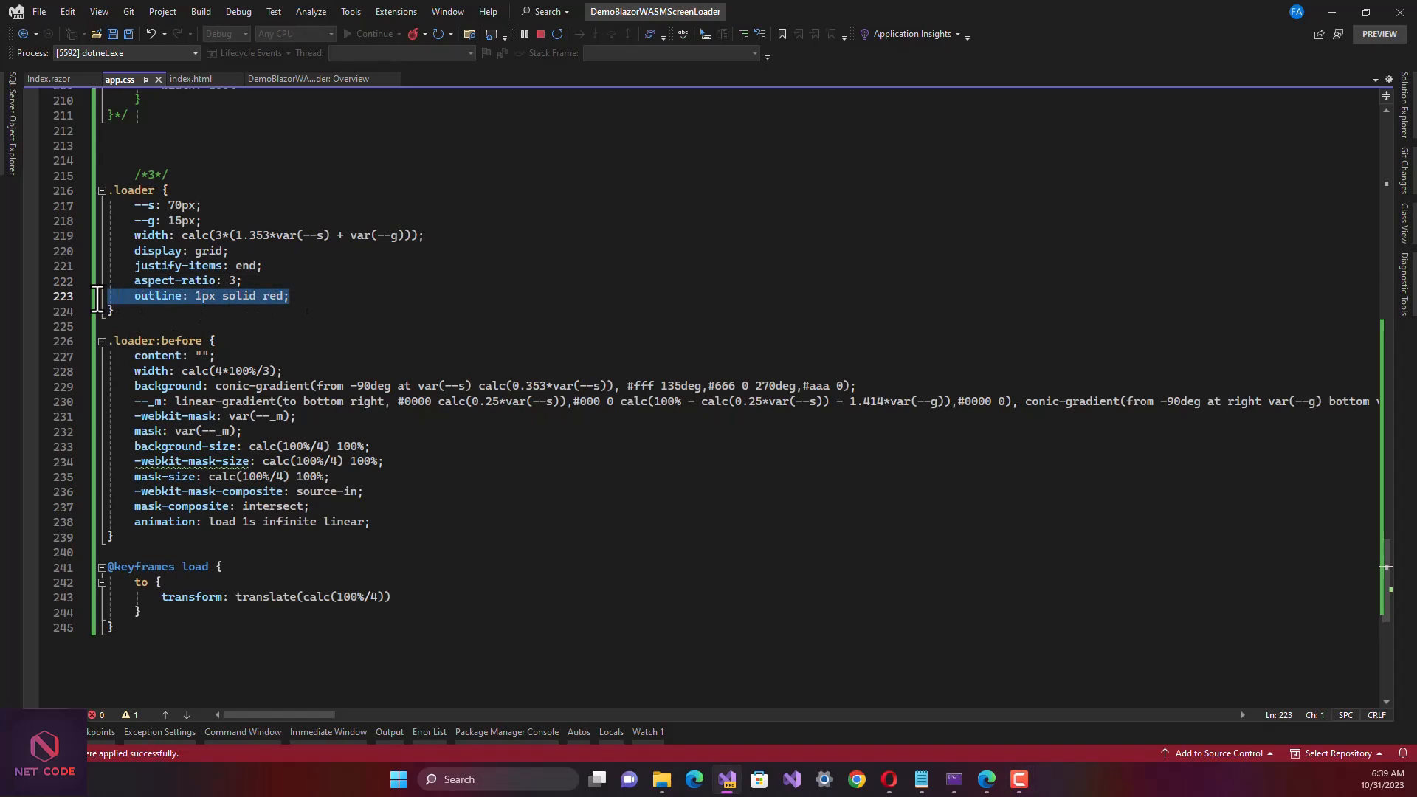
pyautogui.press('Delete')
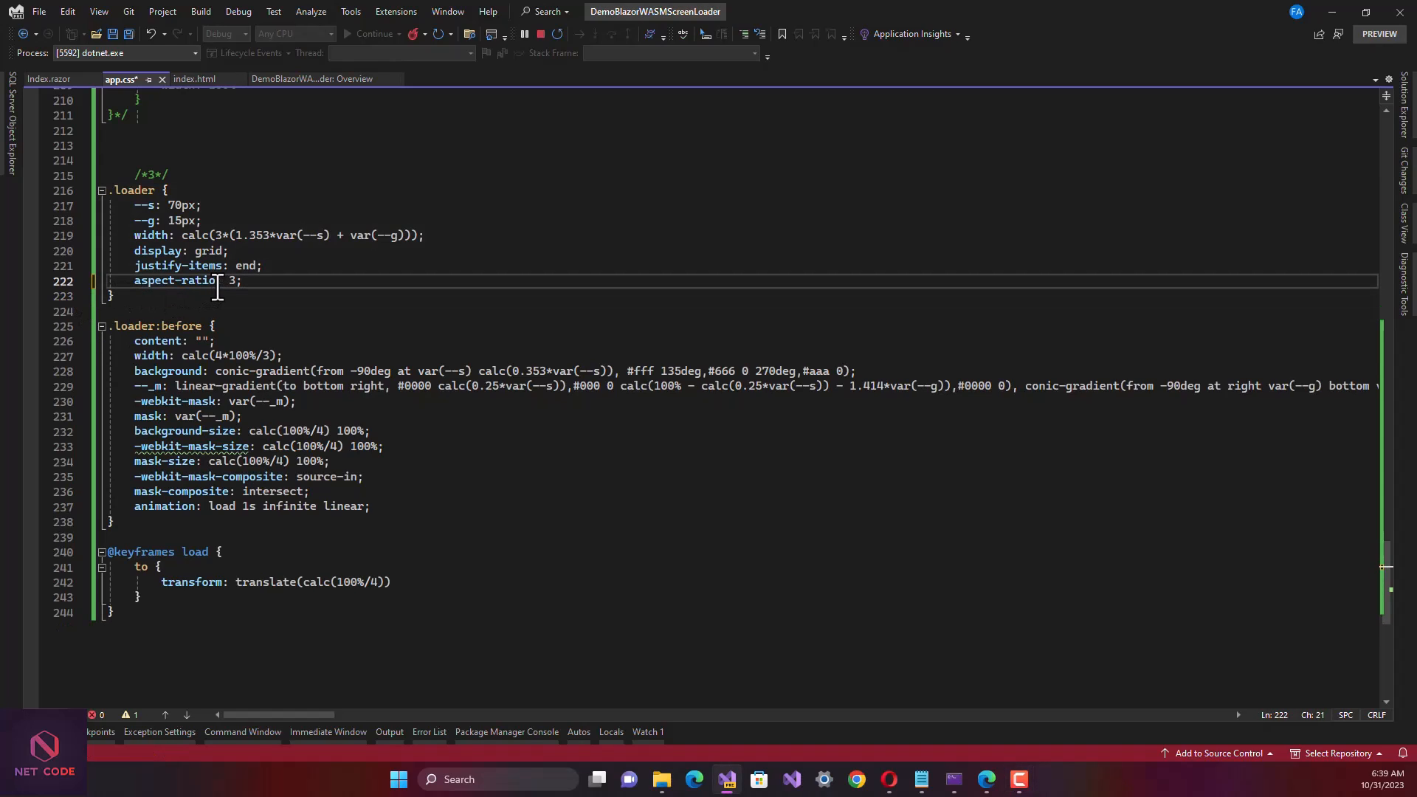
pyautogui.click(47, 79)
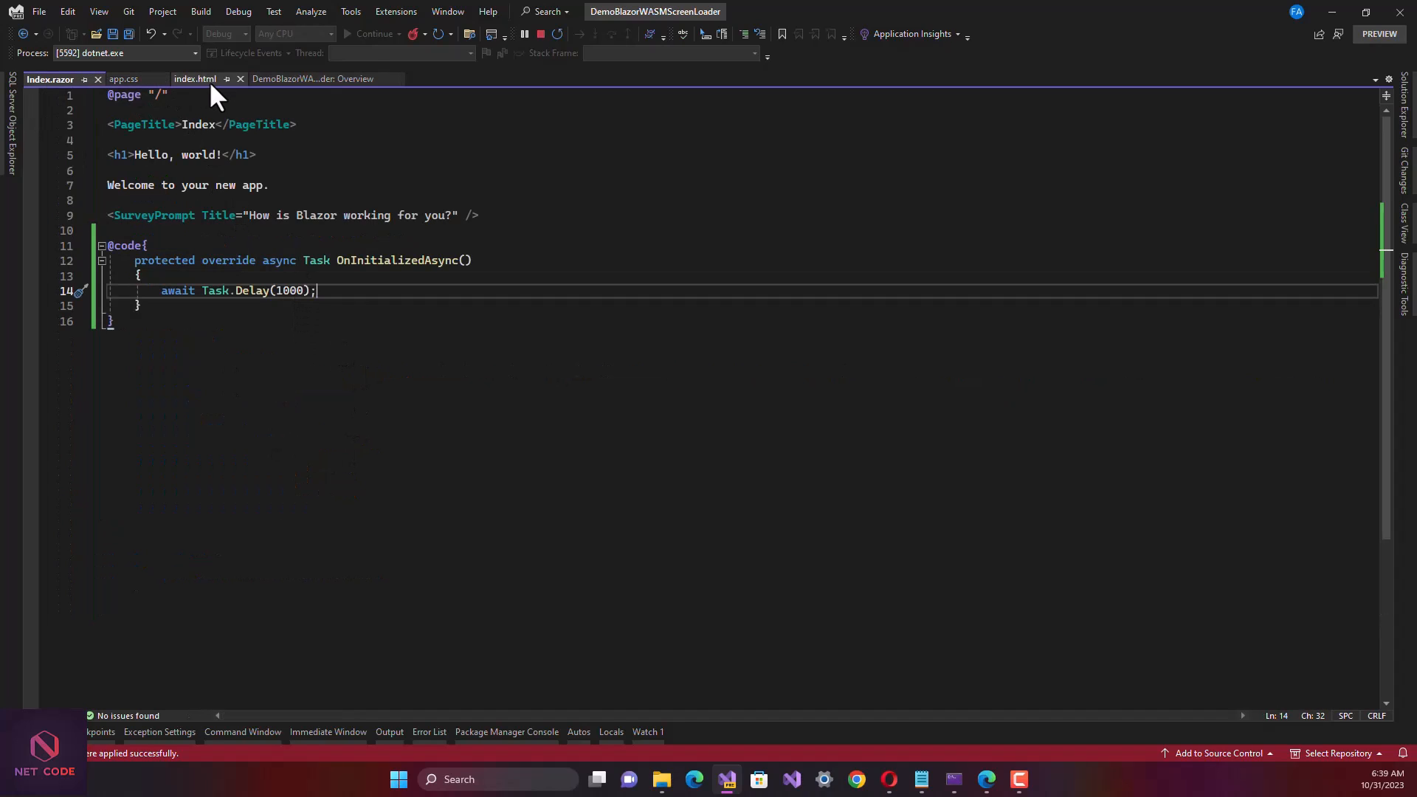
# Add the mt-5 top-margin class to the third loader's col-md-6 offset-3 column in index.html.
pyautogui.click(195, 79)
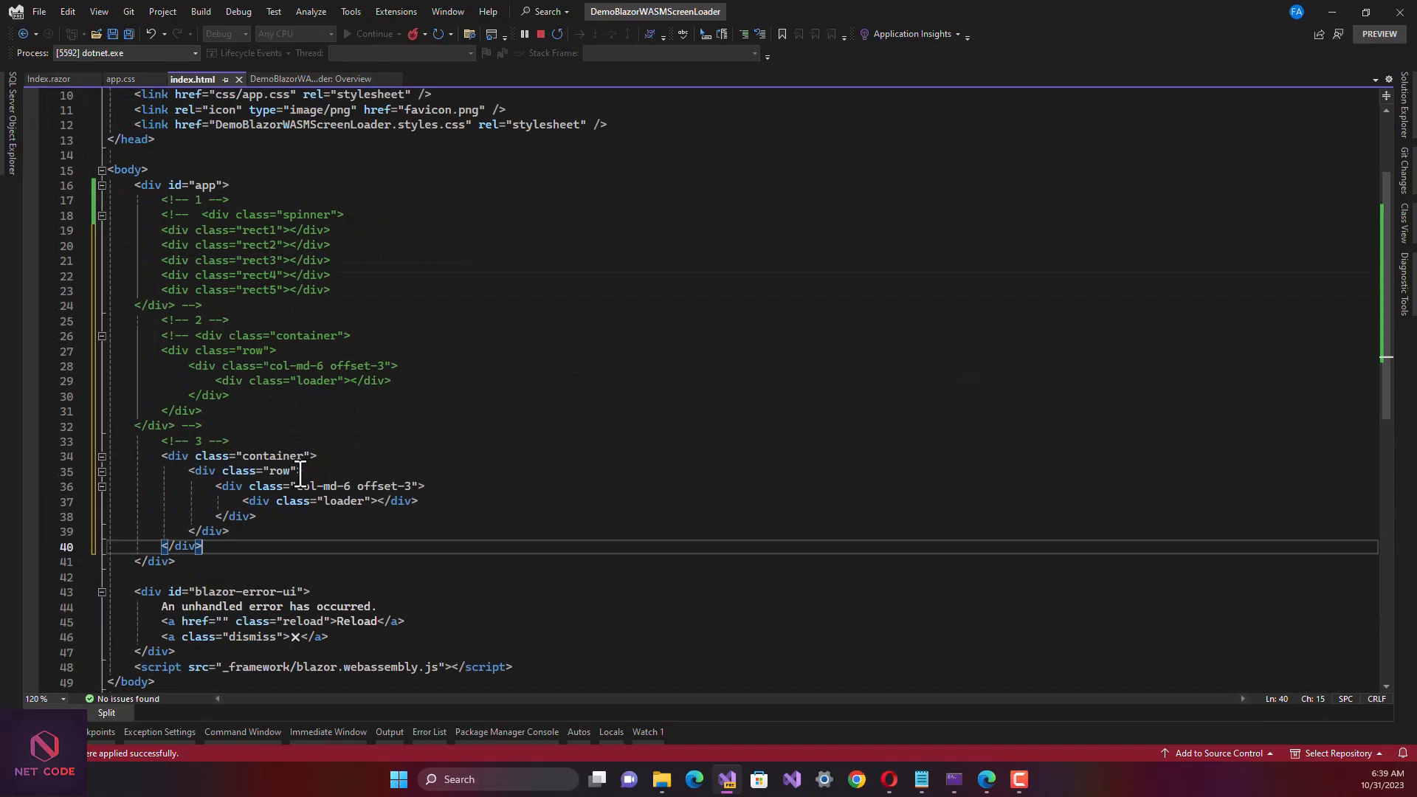
pyautogui.click(461, 486)
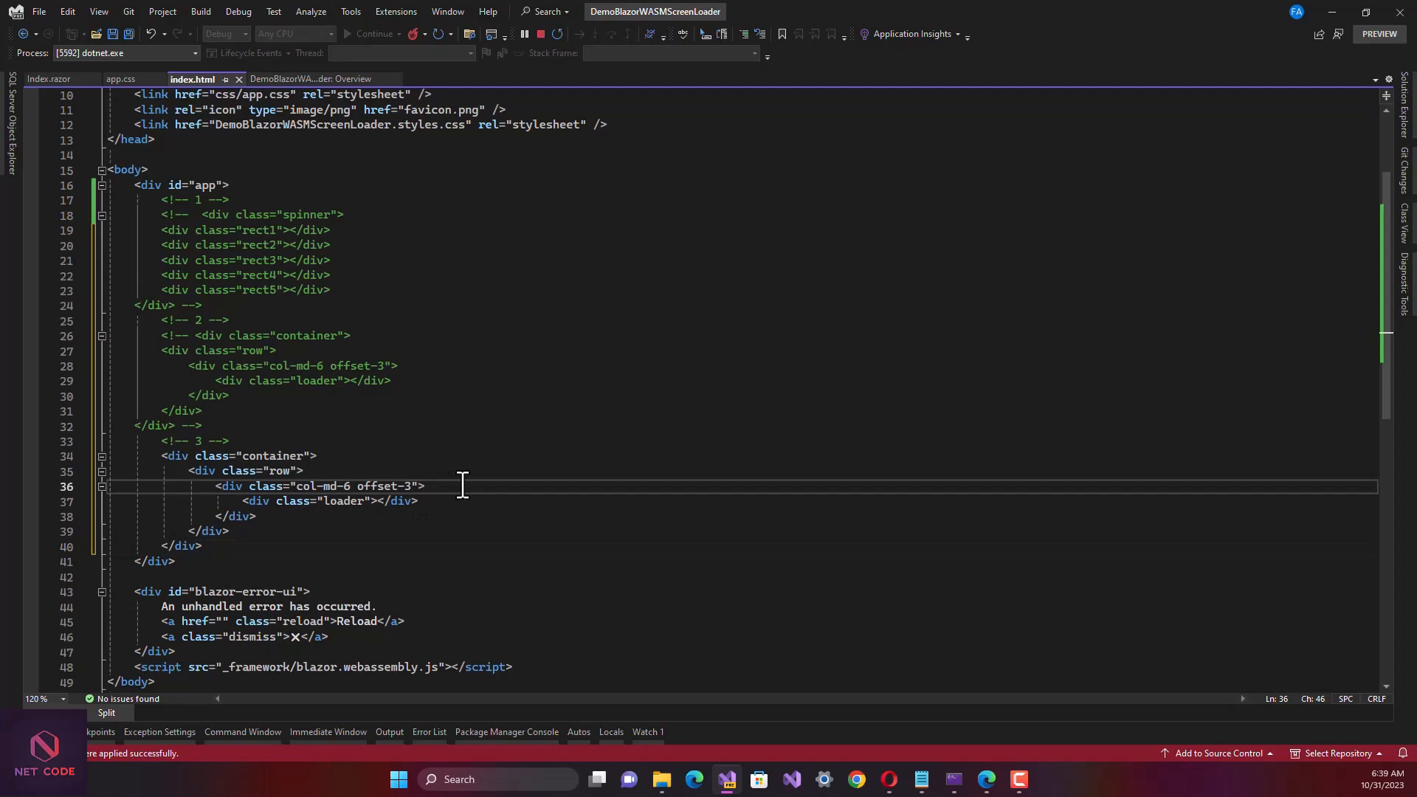
pyautogui.write('mt-5')
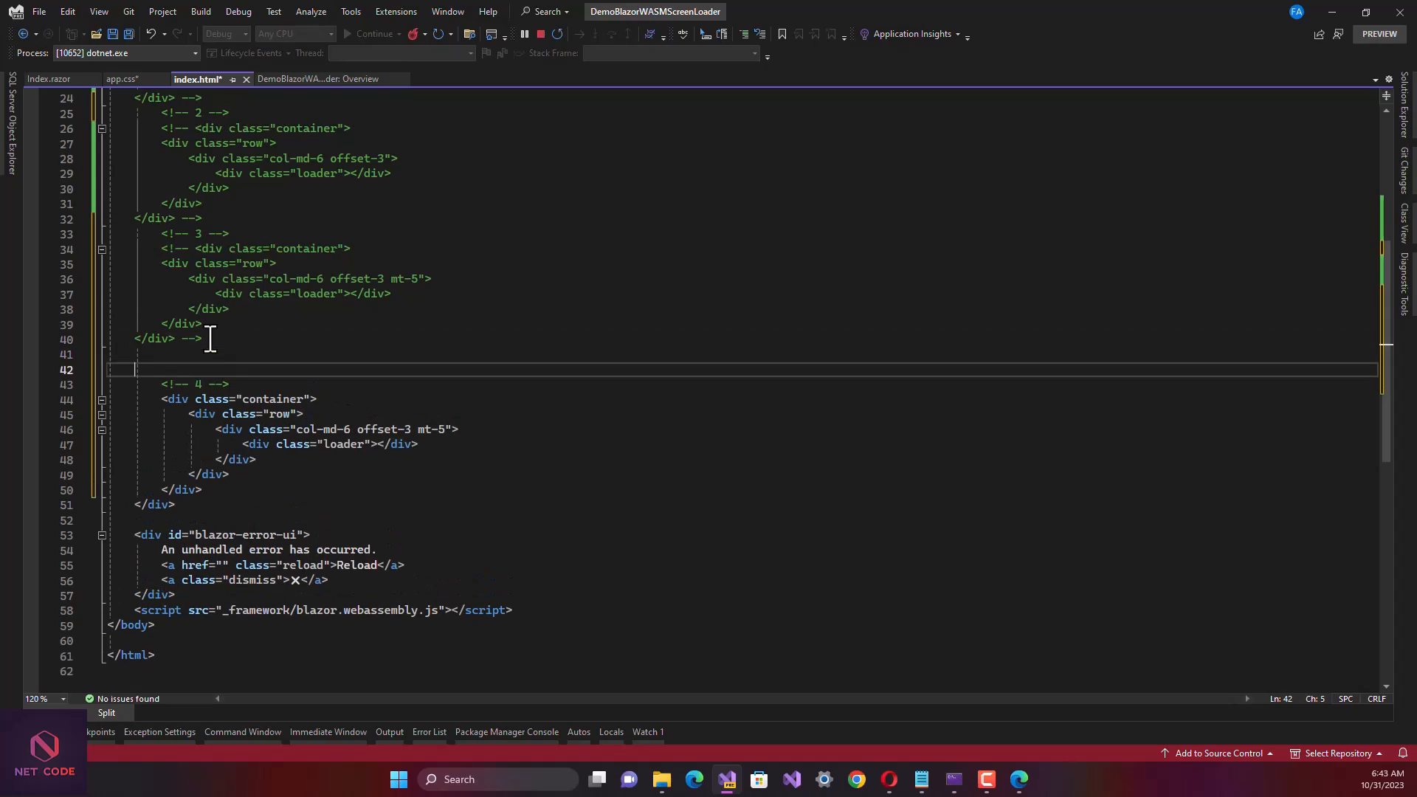
pyautogui.moveTo(354, 448)
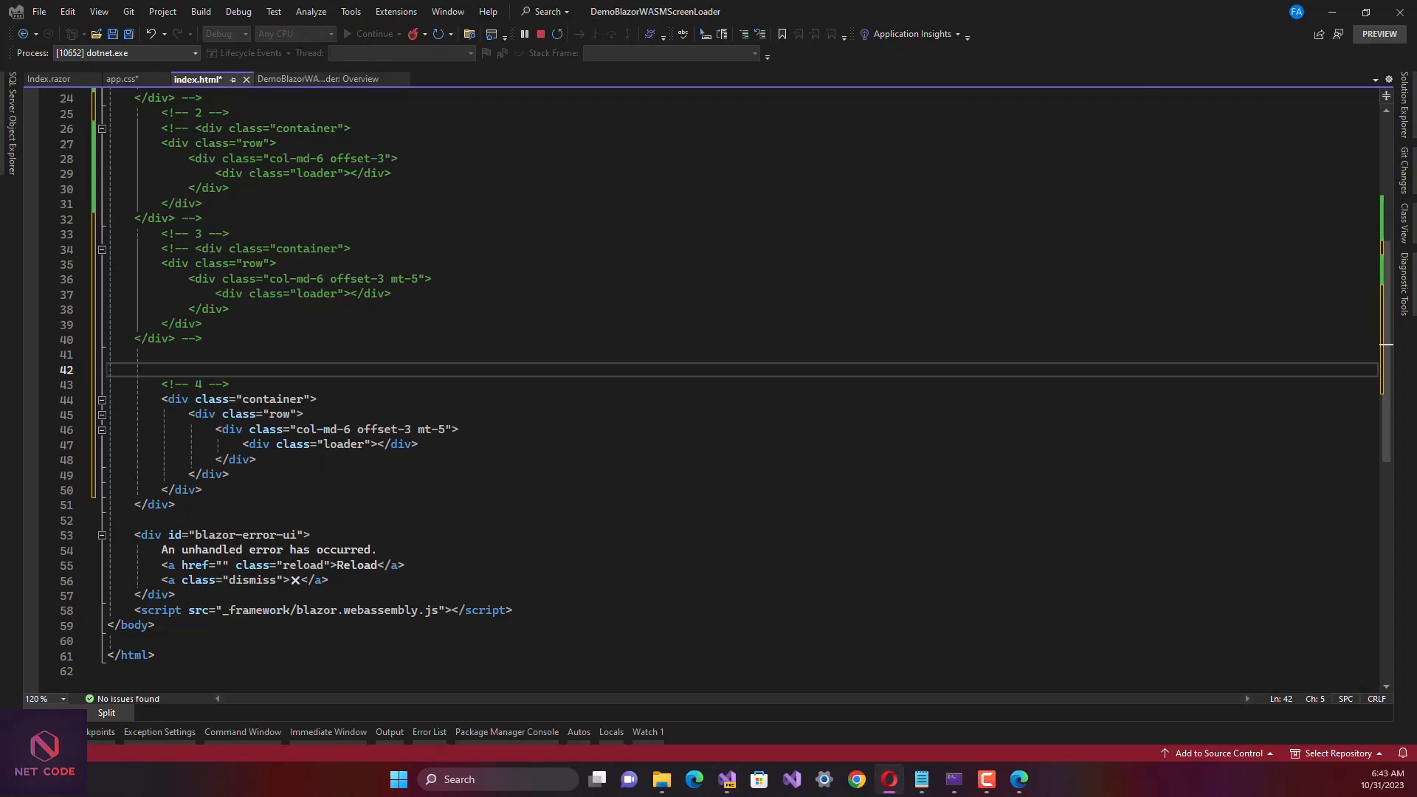
pyautogui.click(127, 79)
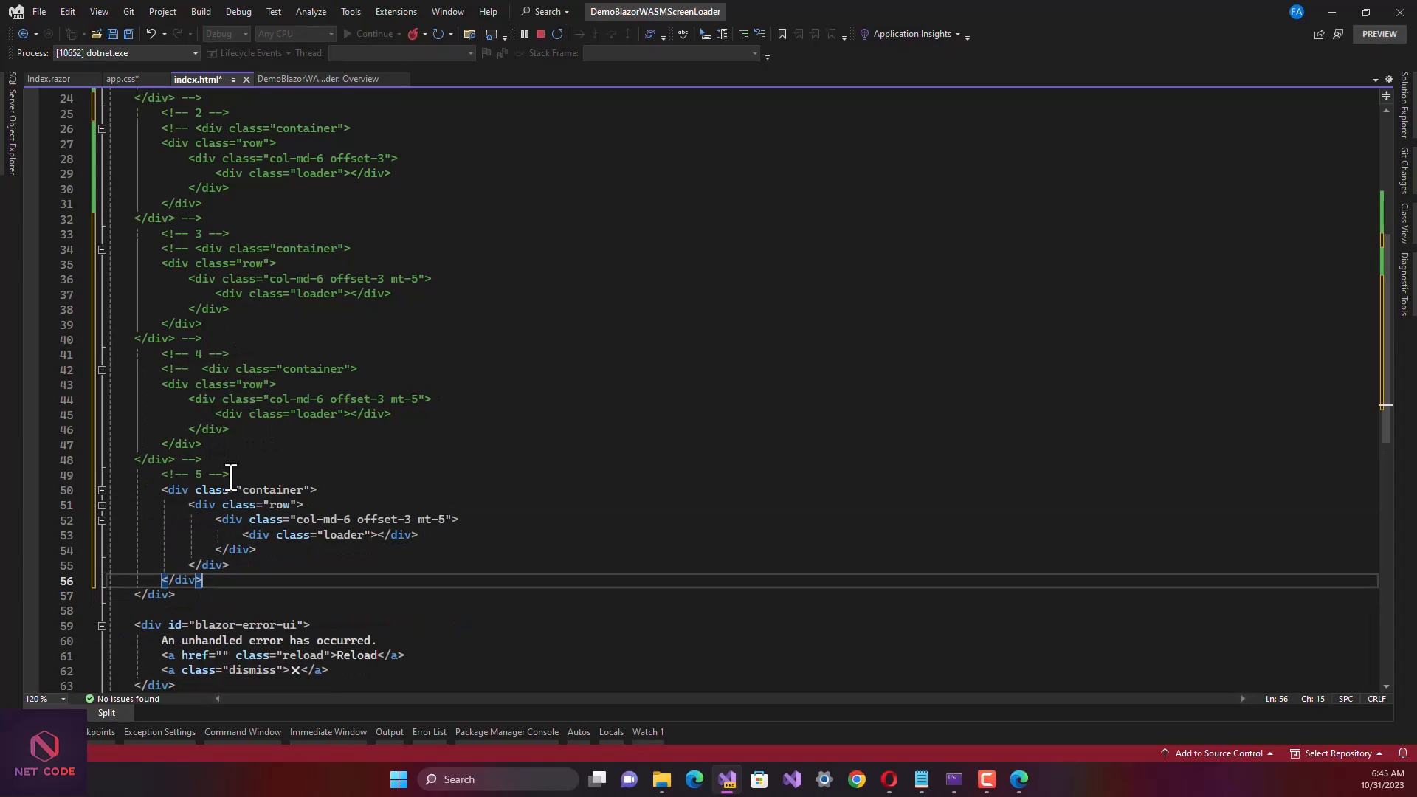
pyautogui.moveTo(332, 534)
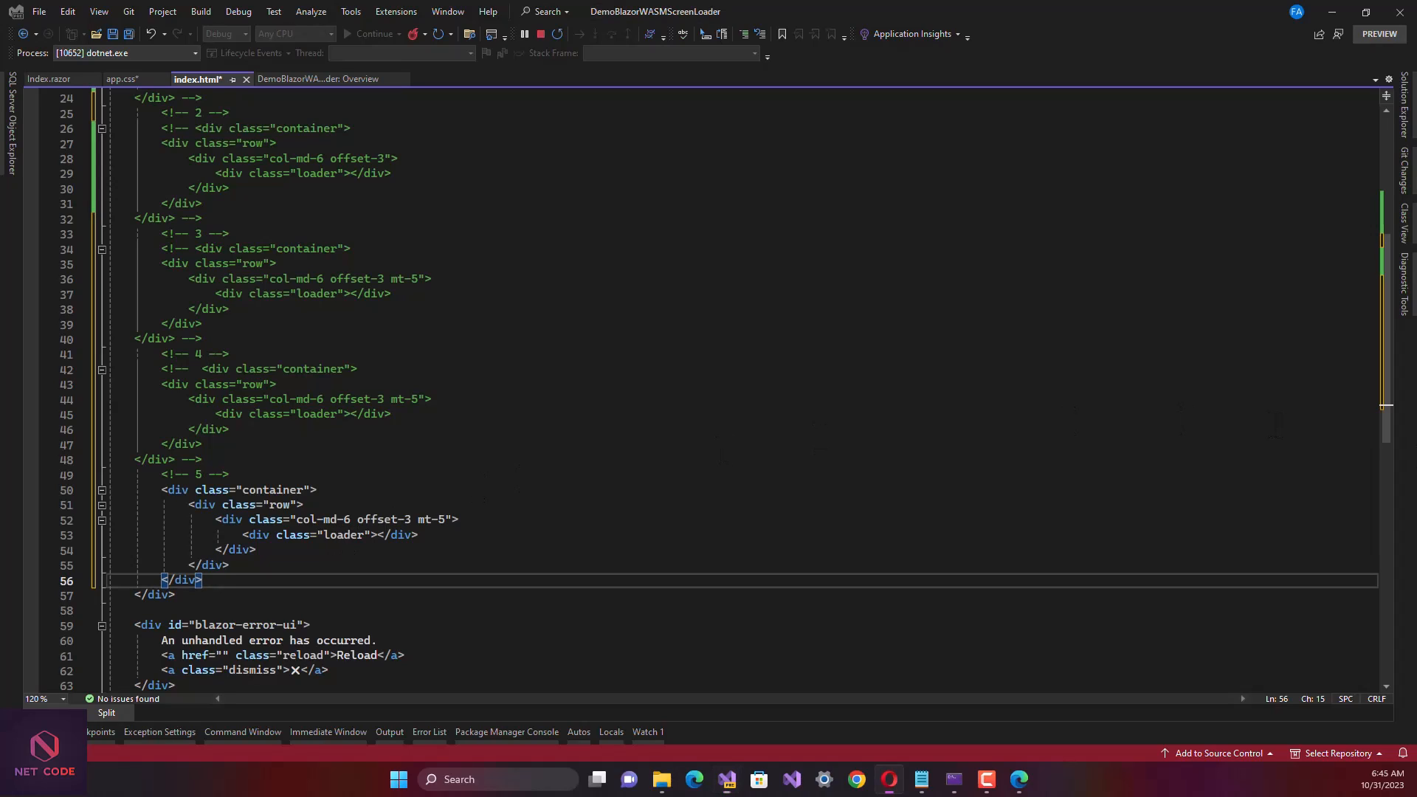
pyautogui.moveTo(1111, 320)
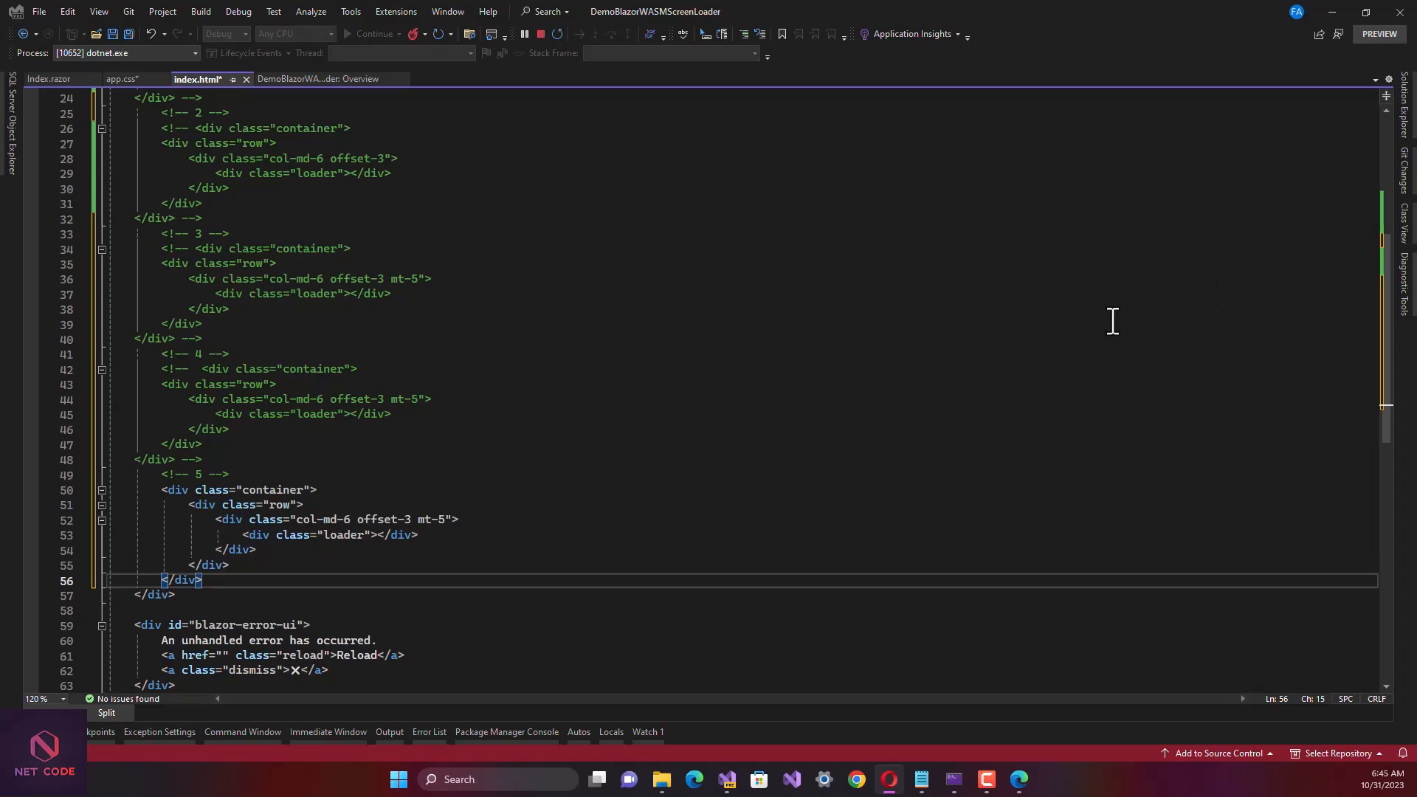
# Give the fifth loader div an inline green color style, then move to app.css for its styles.
pyautogui.click(371, 534)
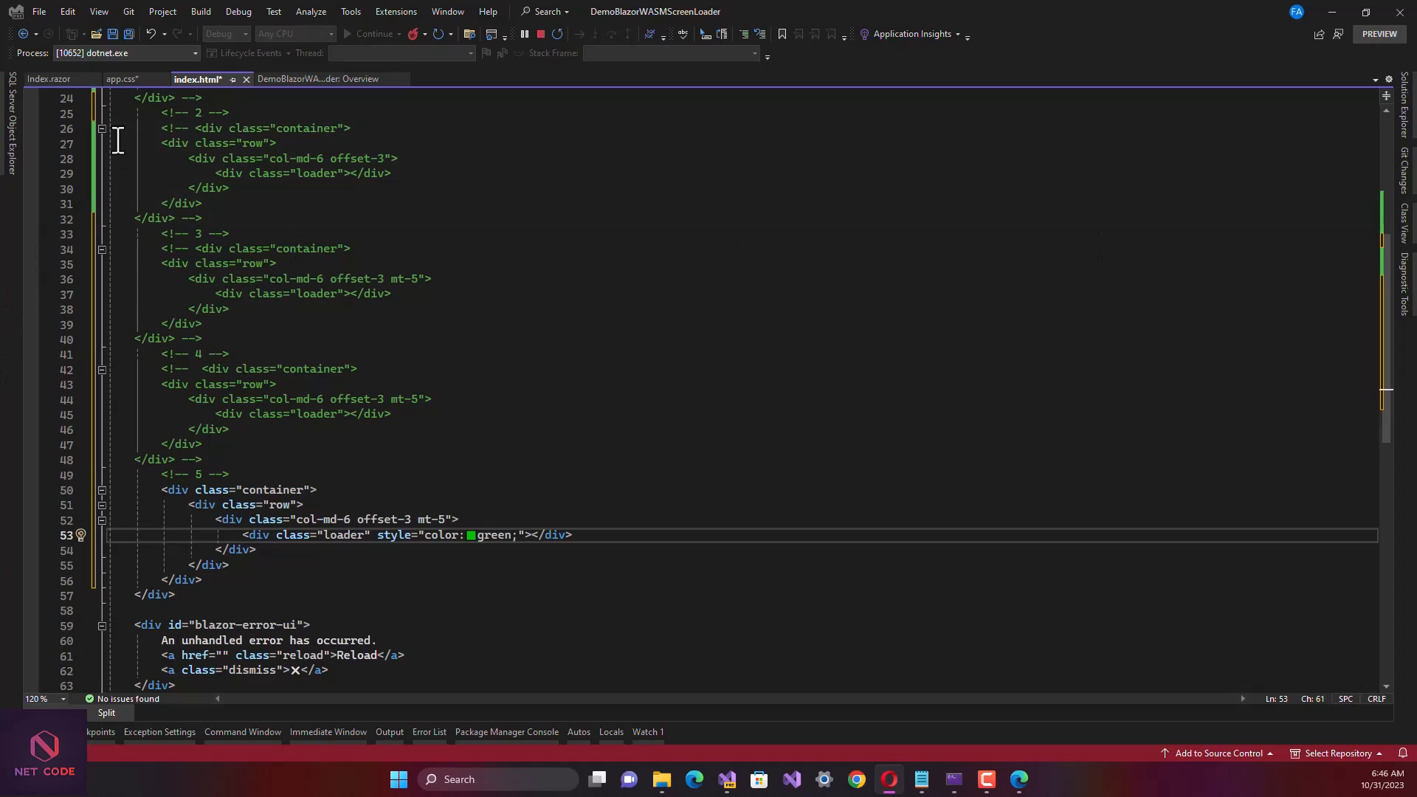
pyautogui.click(120, 79)
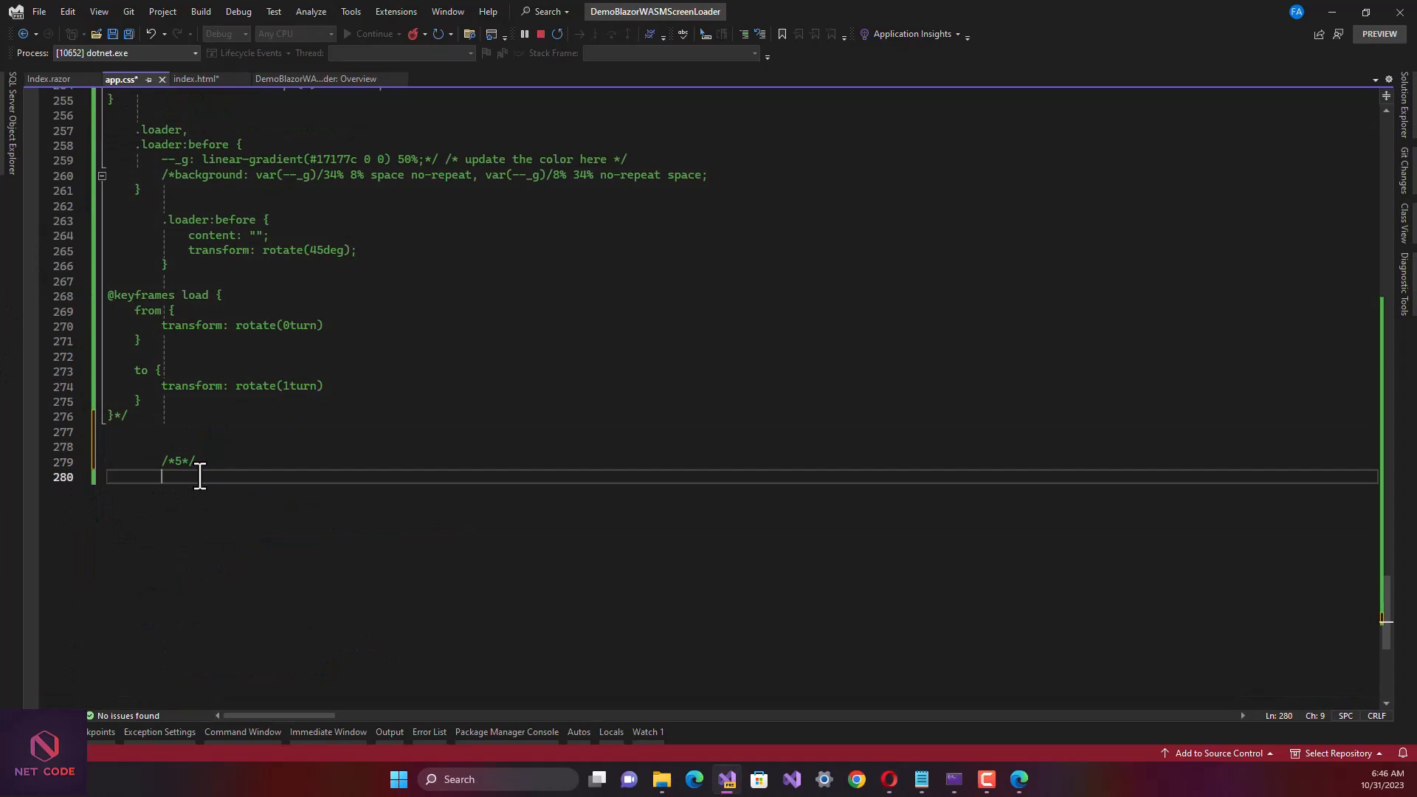